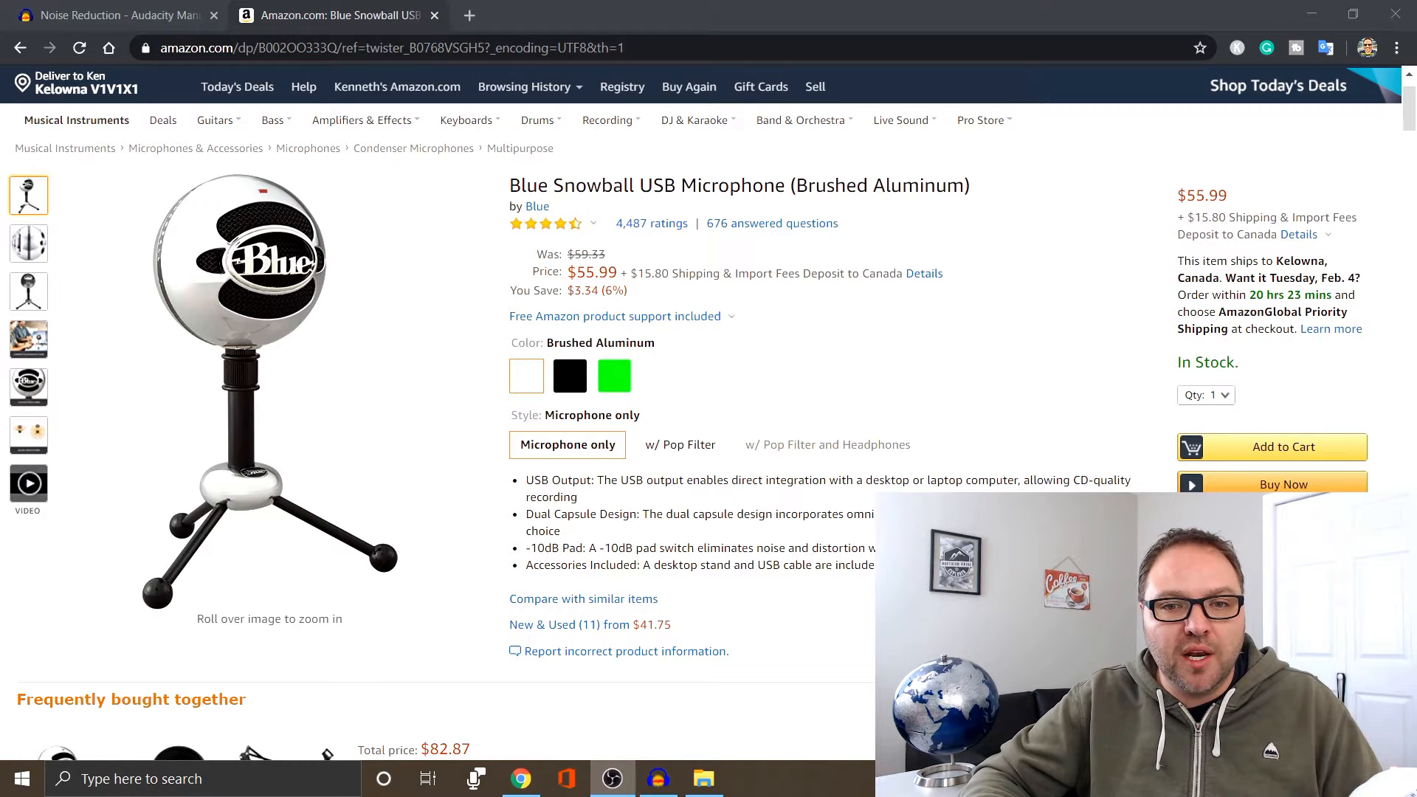
mouse_move(932, 397)
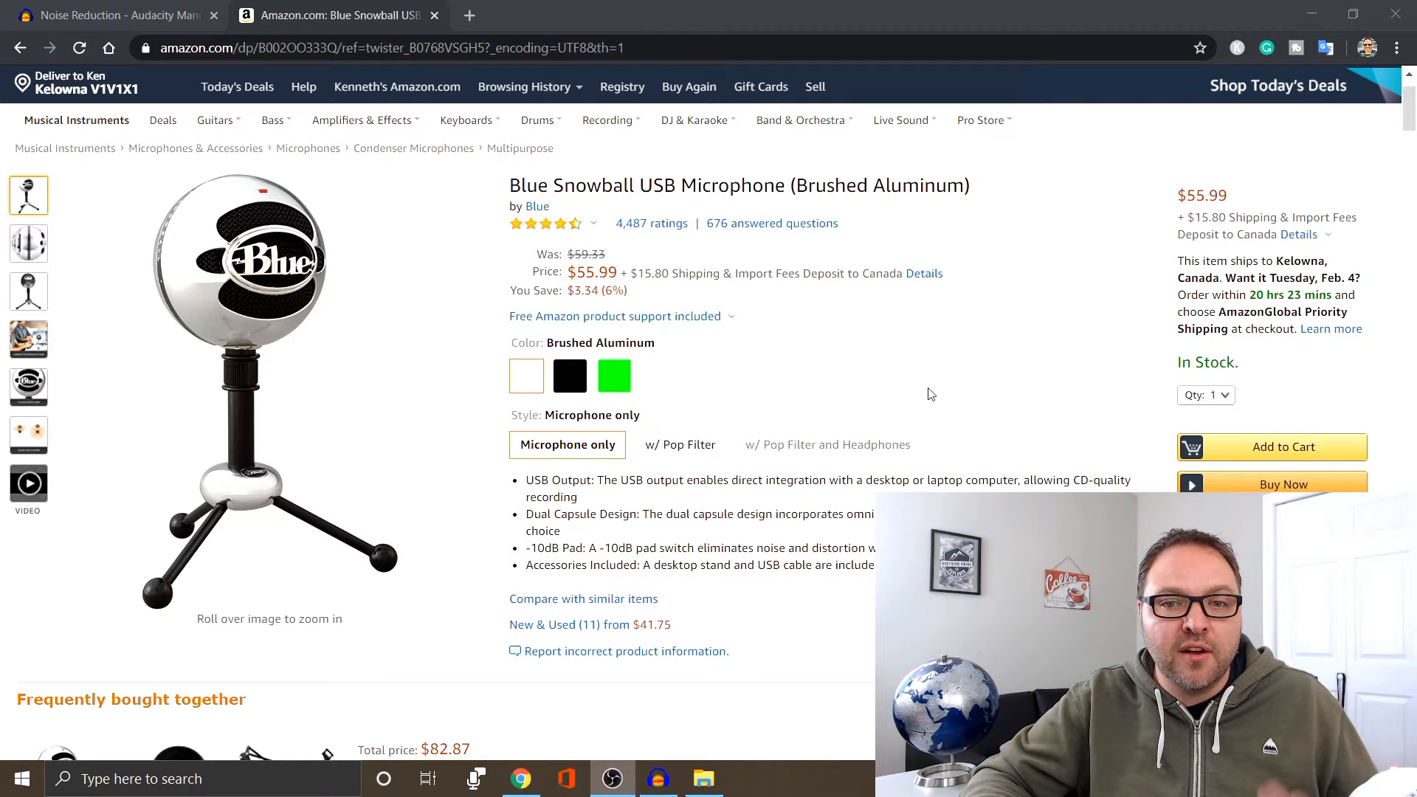
mouse_move(526, 376)
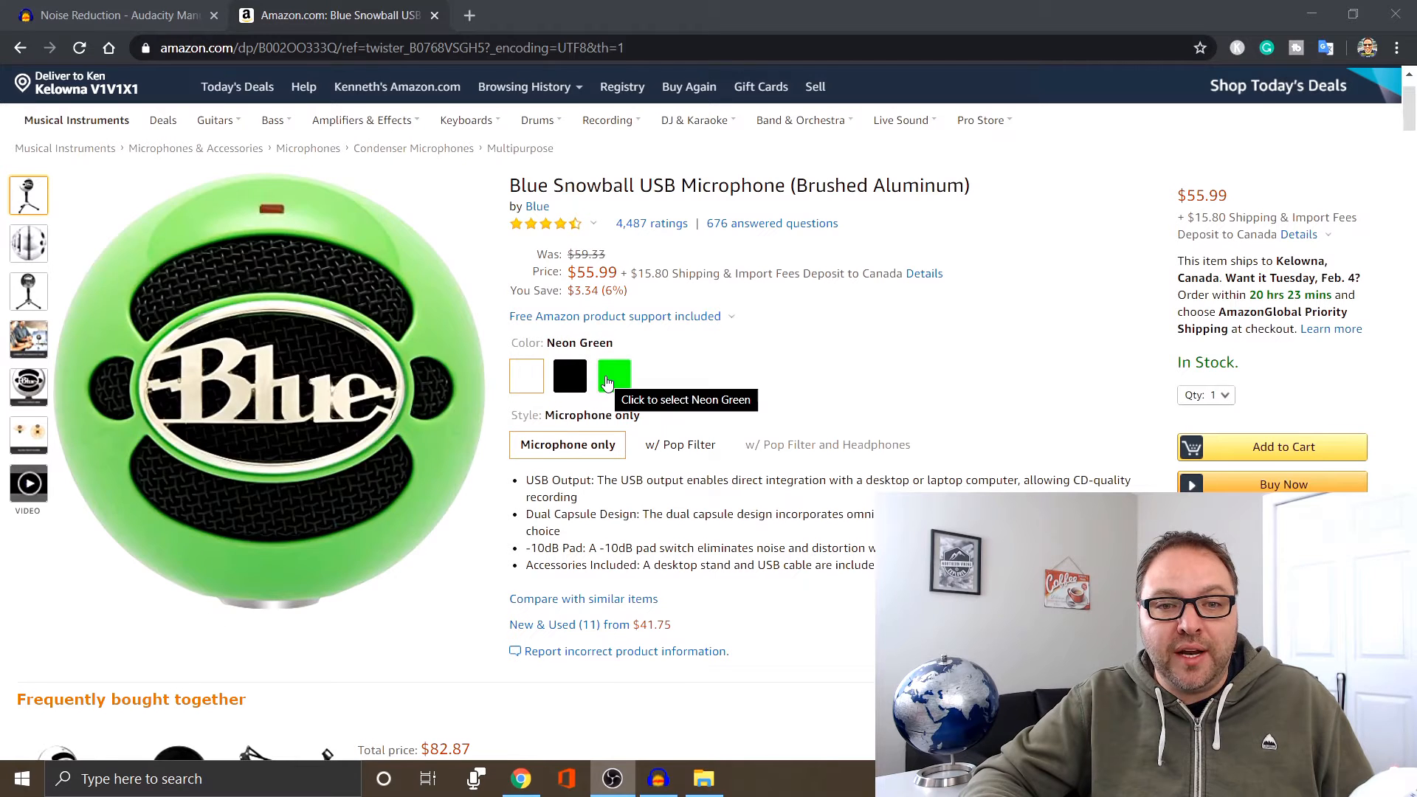
Step: Start recording a new stereo voice track from the Blue Snowball microphone
left_click(525, 376)
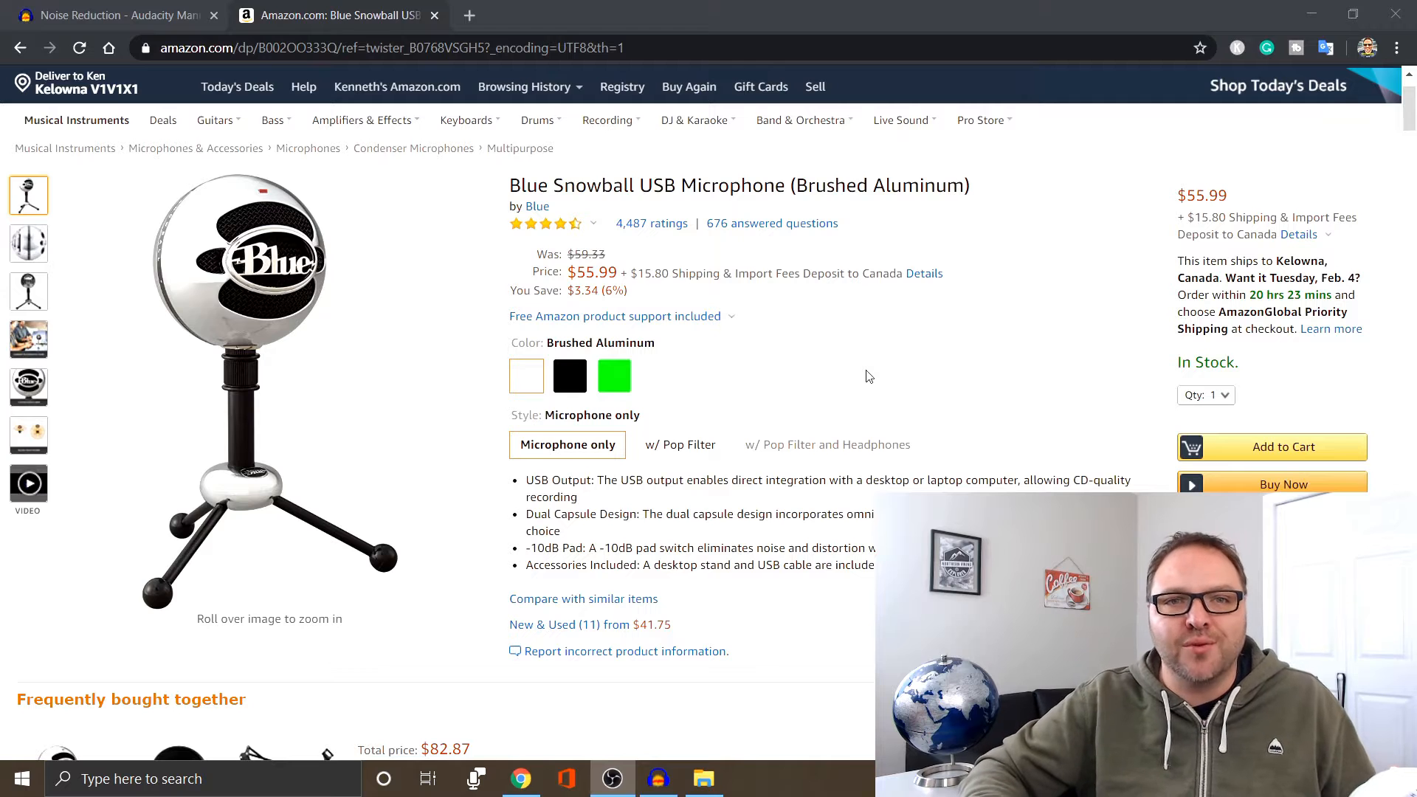
left_click(474, 778)
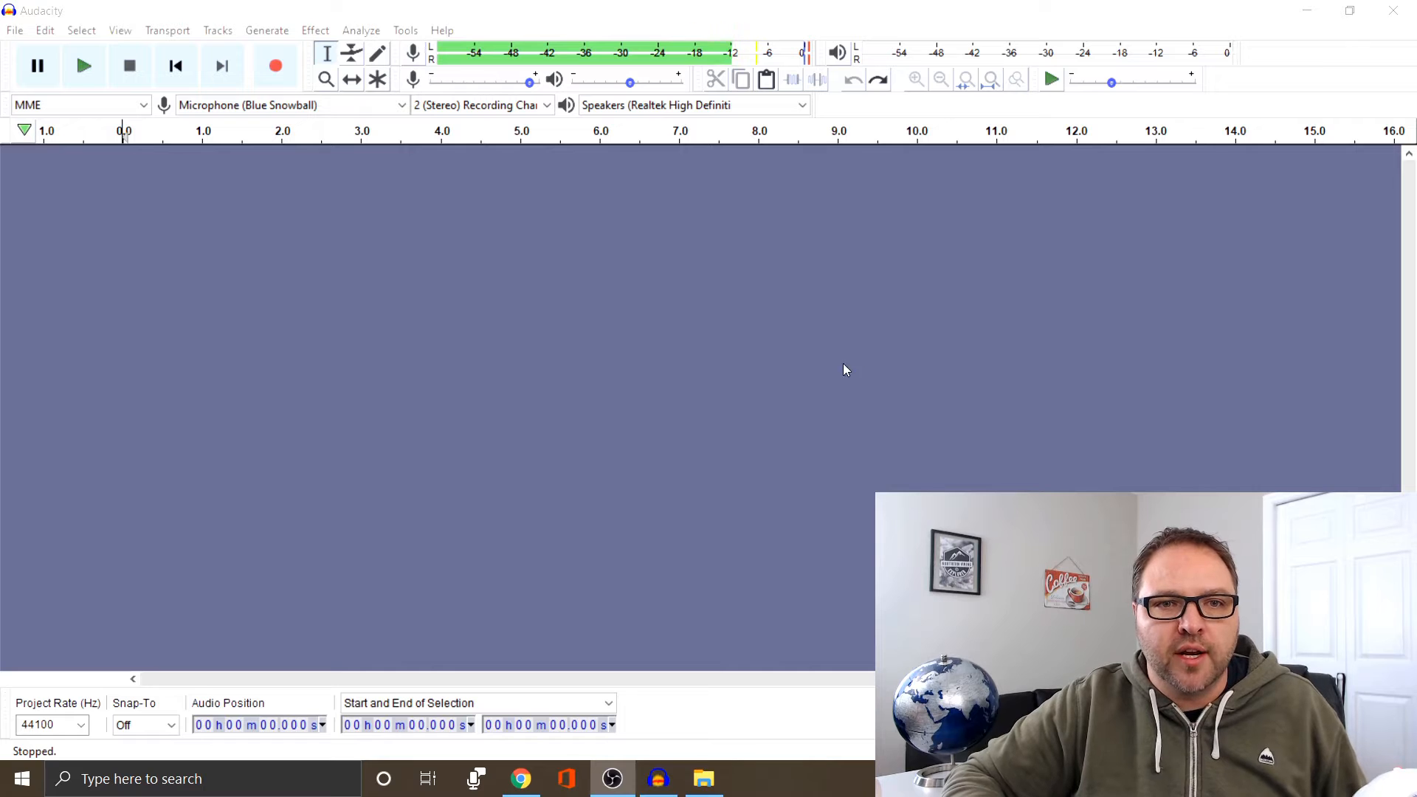
mouse_move(730, 390)
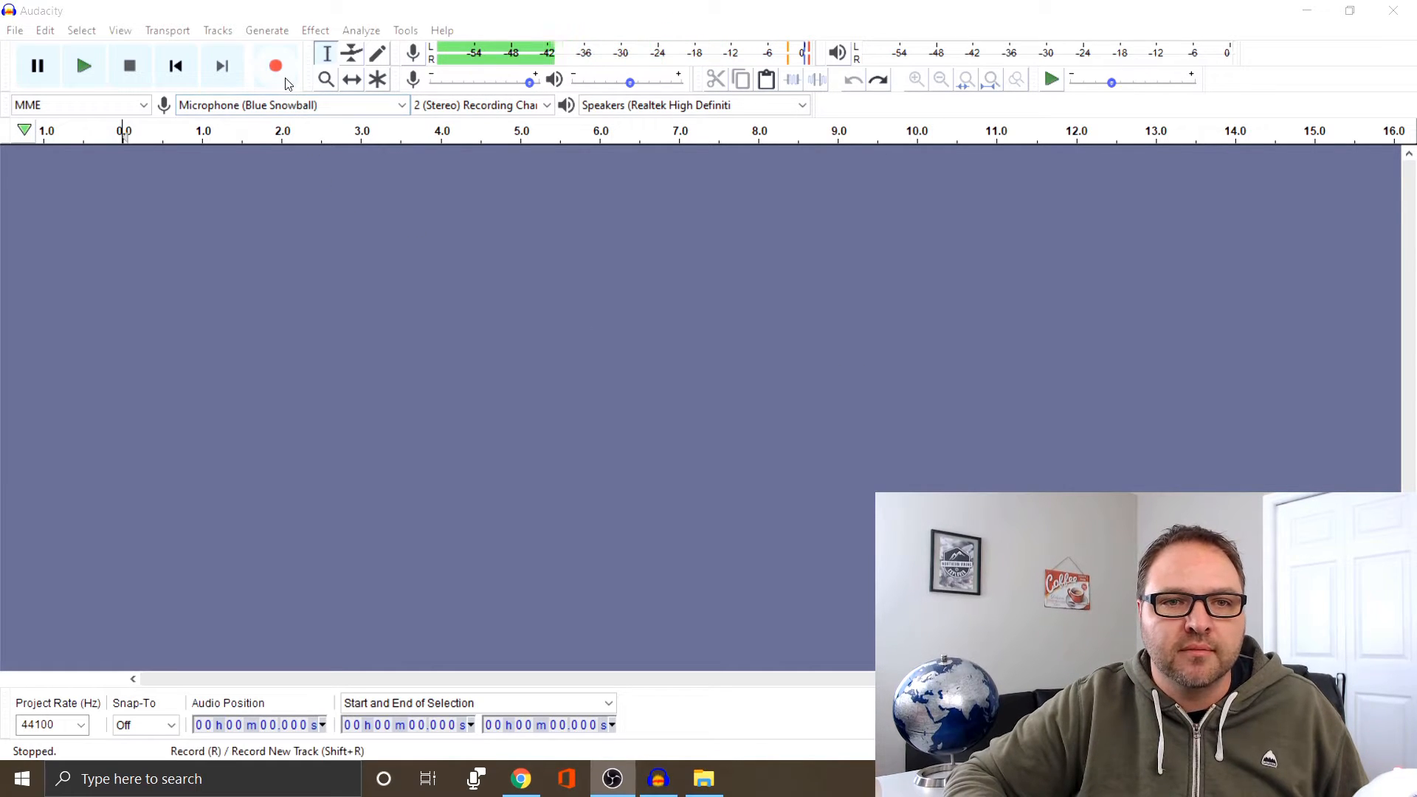
left_click(276, 65)
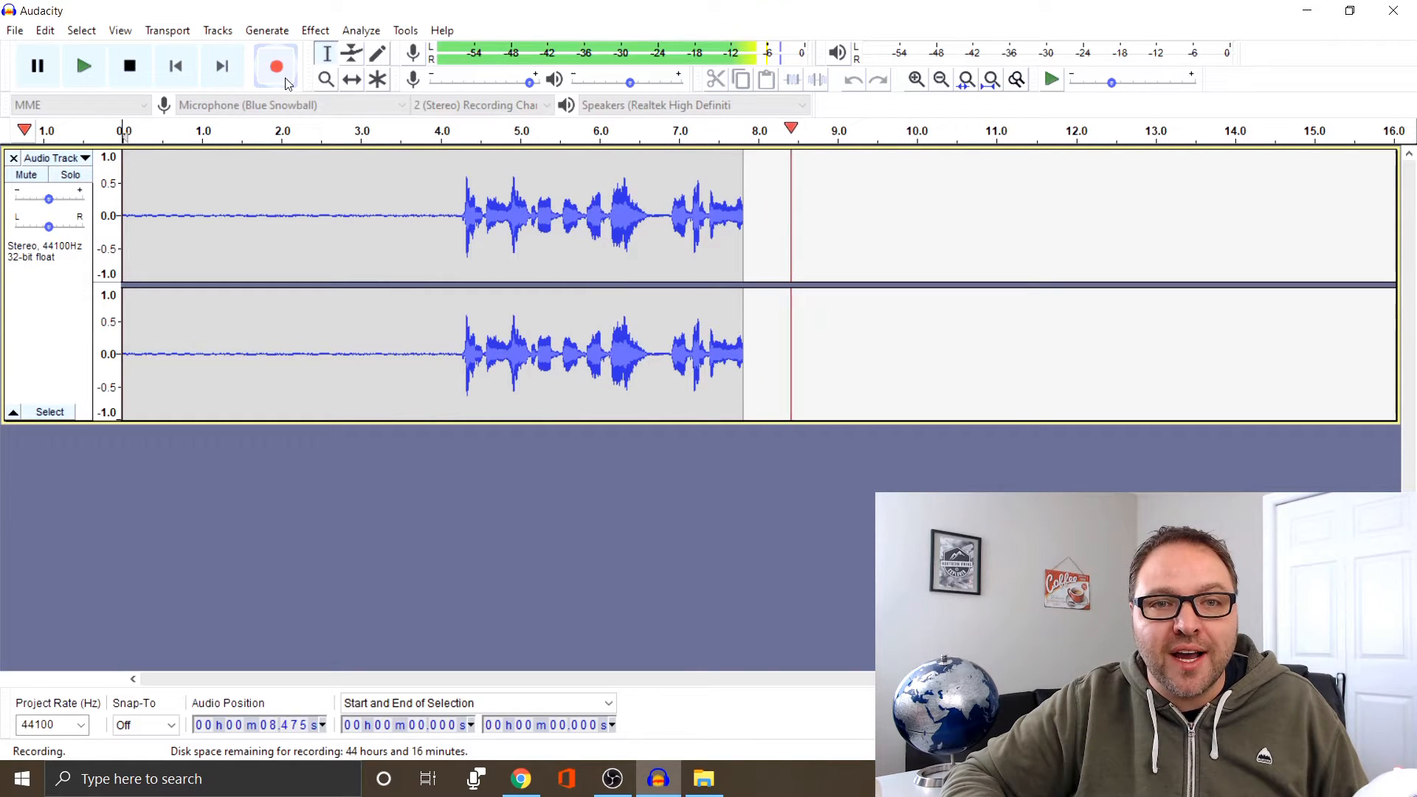
mouse_move(170, 76)
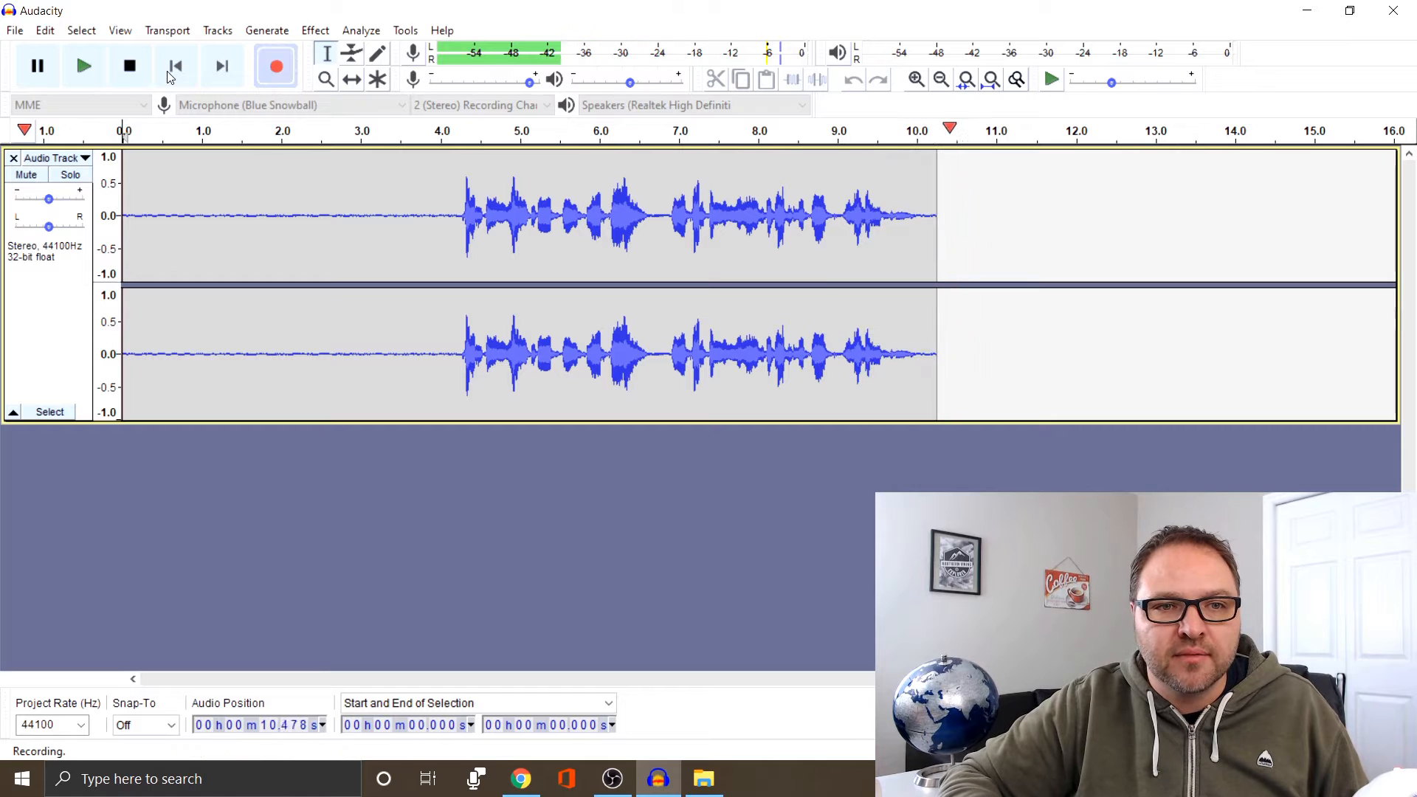
Step: Stop the recording at about eleven seconds and play the voice track back in full
left_click(128, 65)
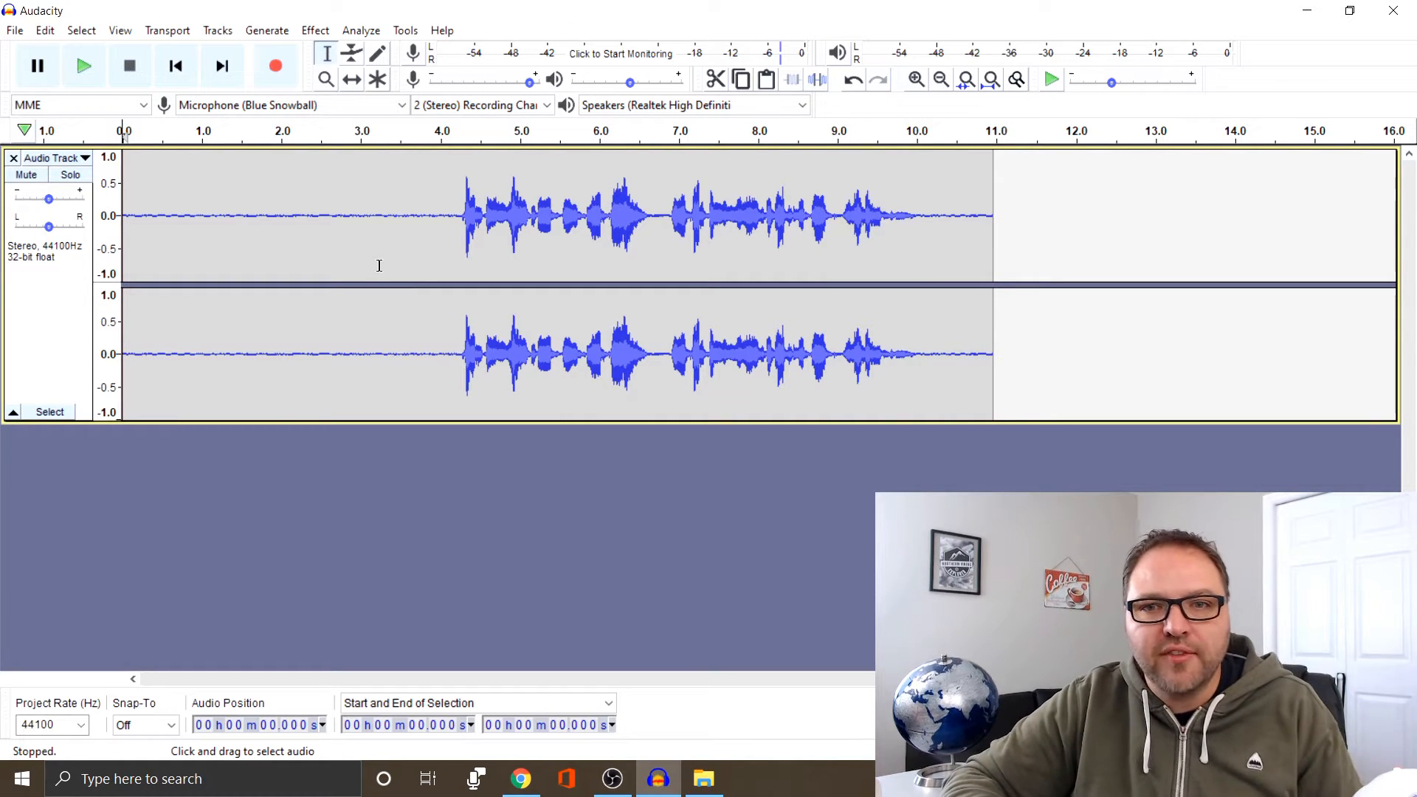
mouse_move(867, 554)
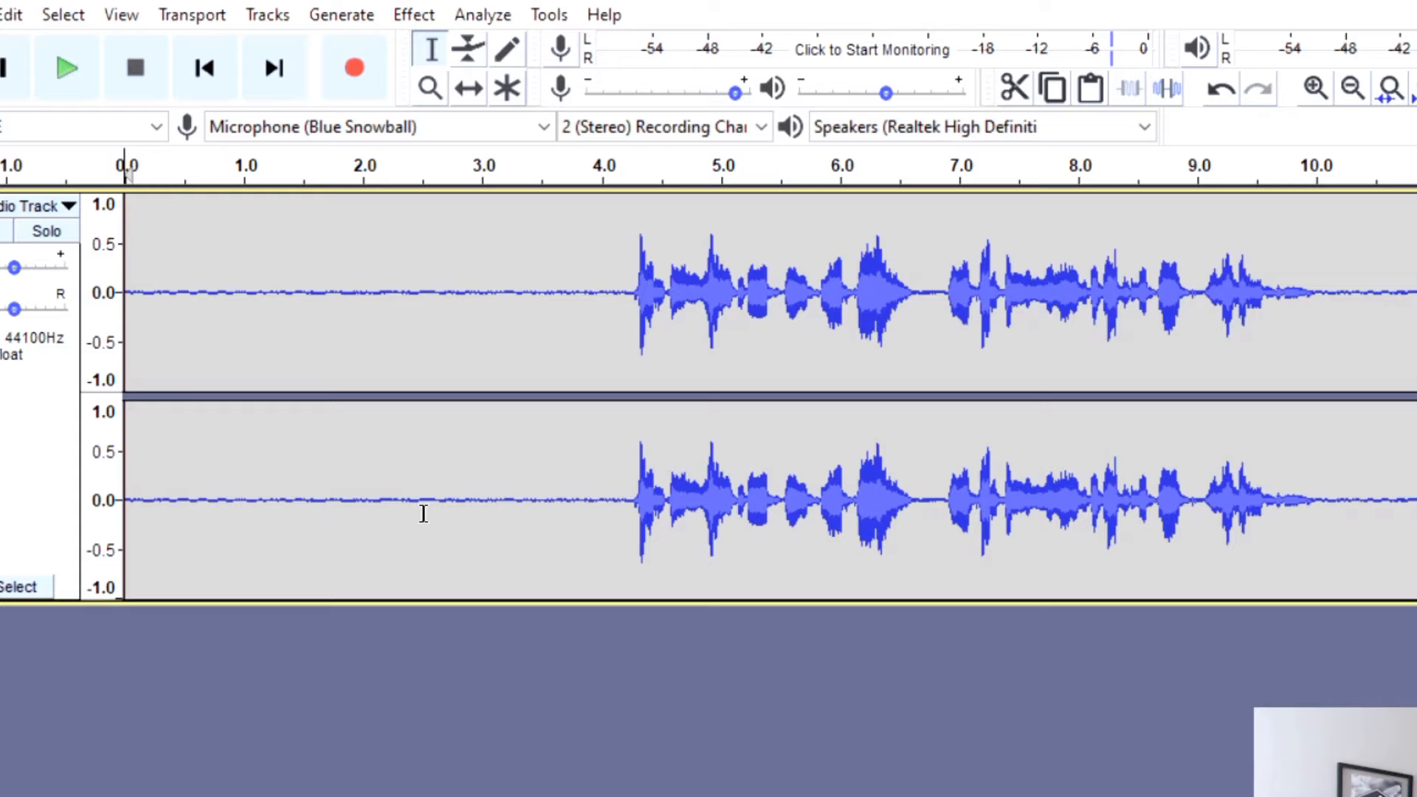
mouse_move(332, 294)
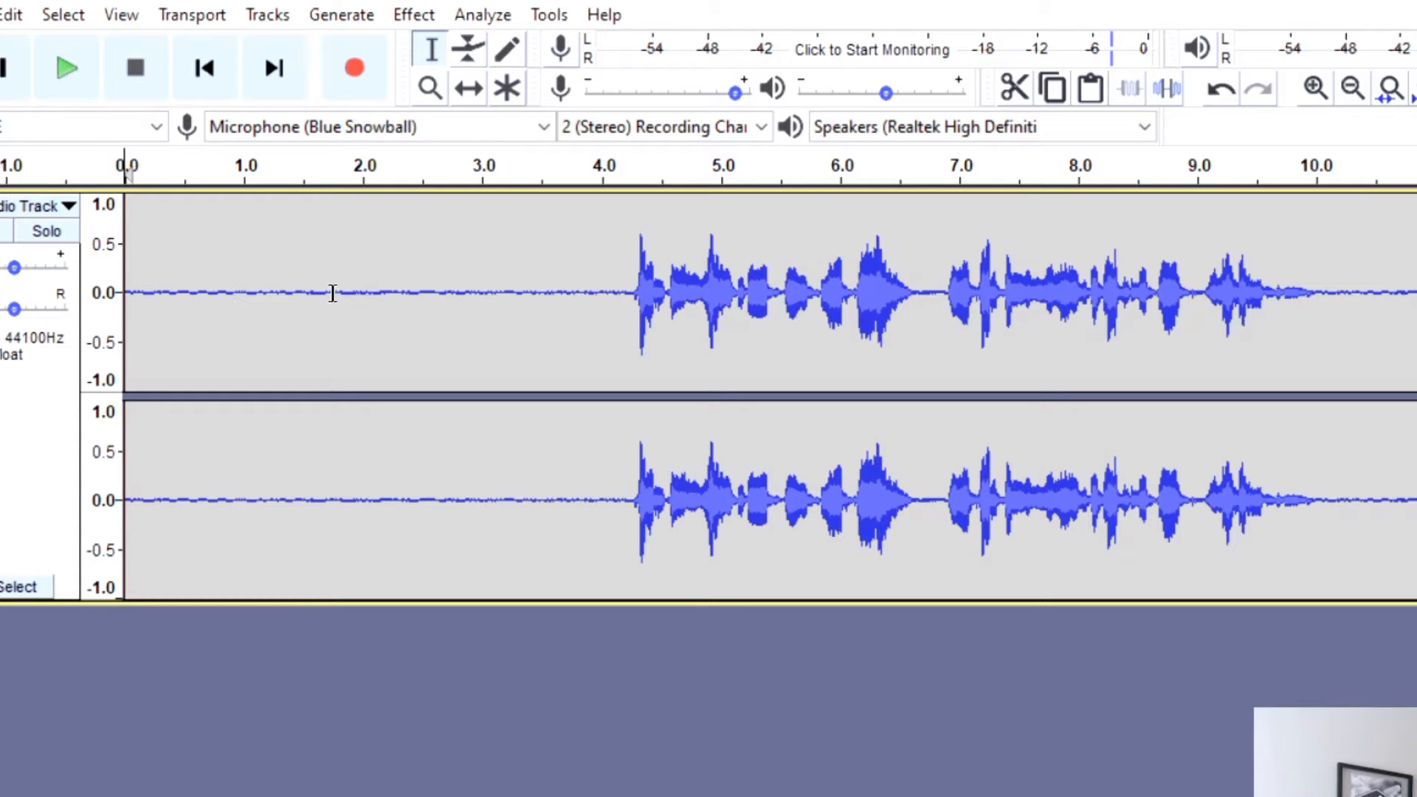
mouse_move(649, 248)
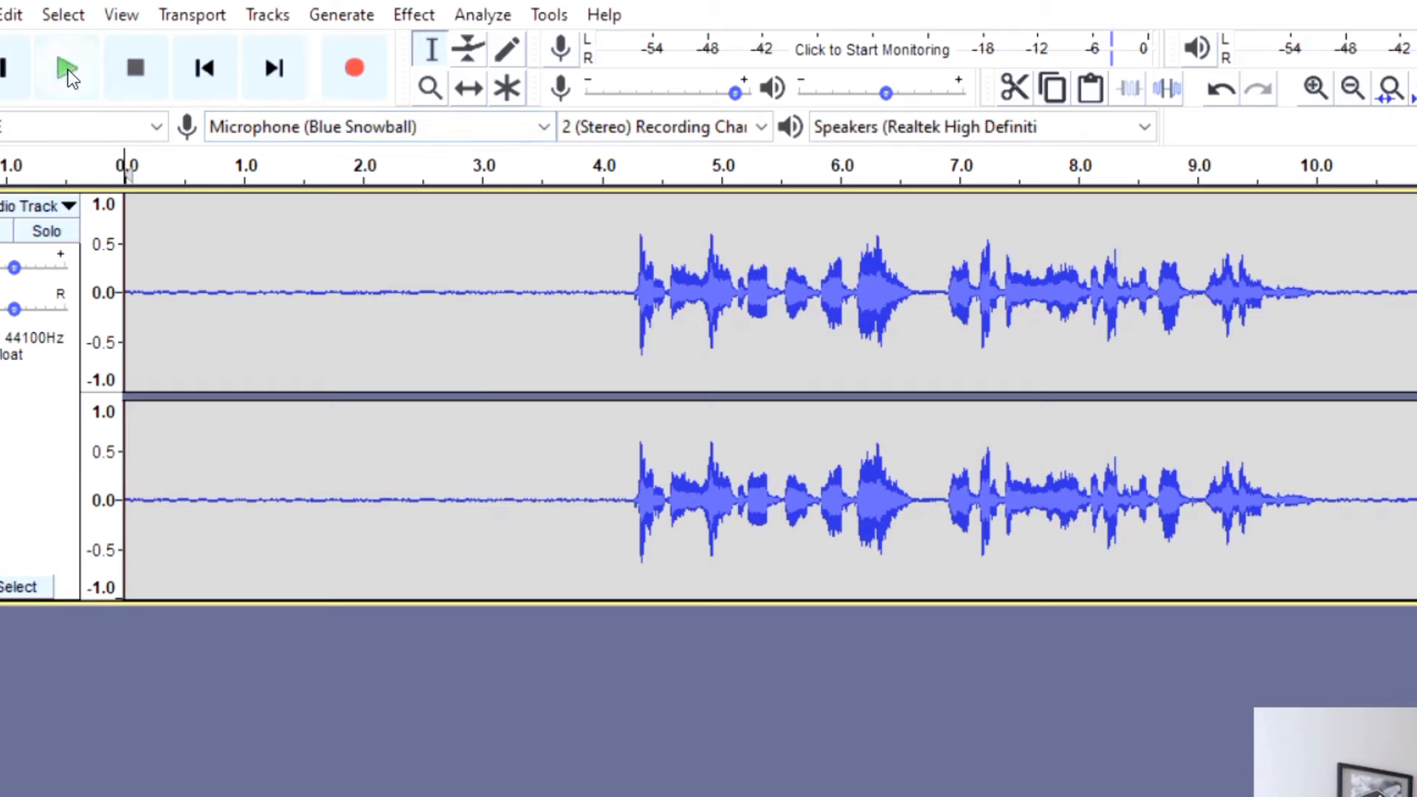
left_click(66, 68)
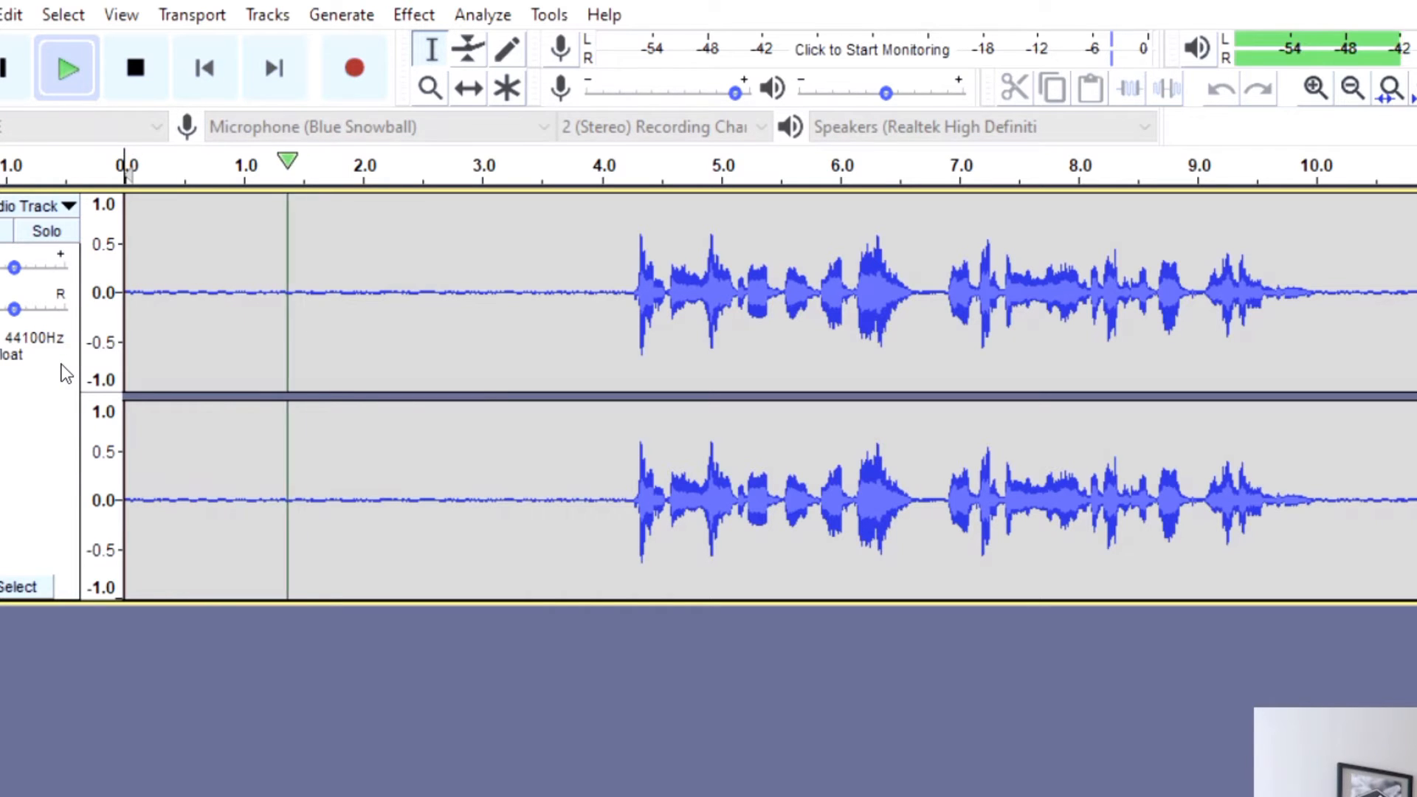
left_click(533, 289)
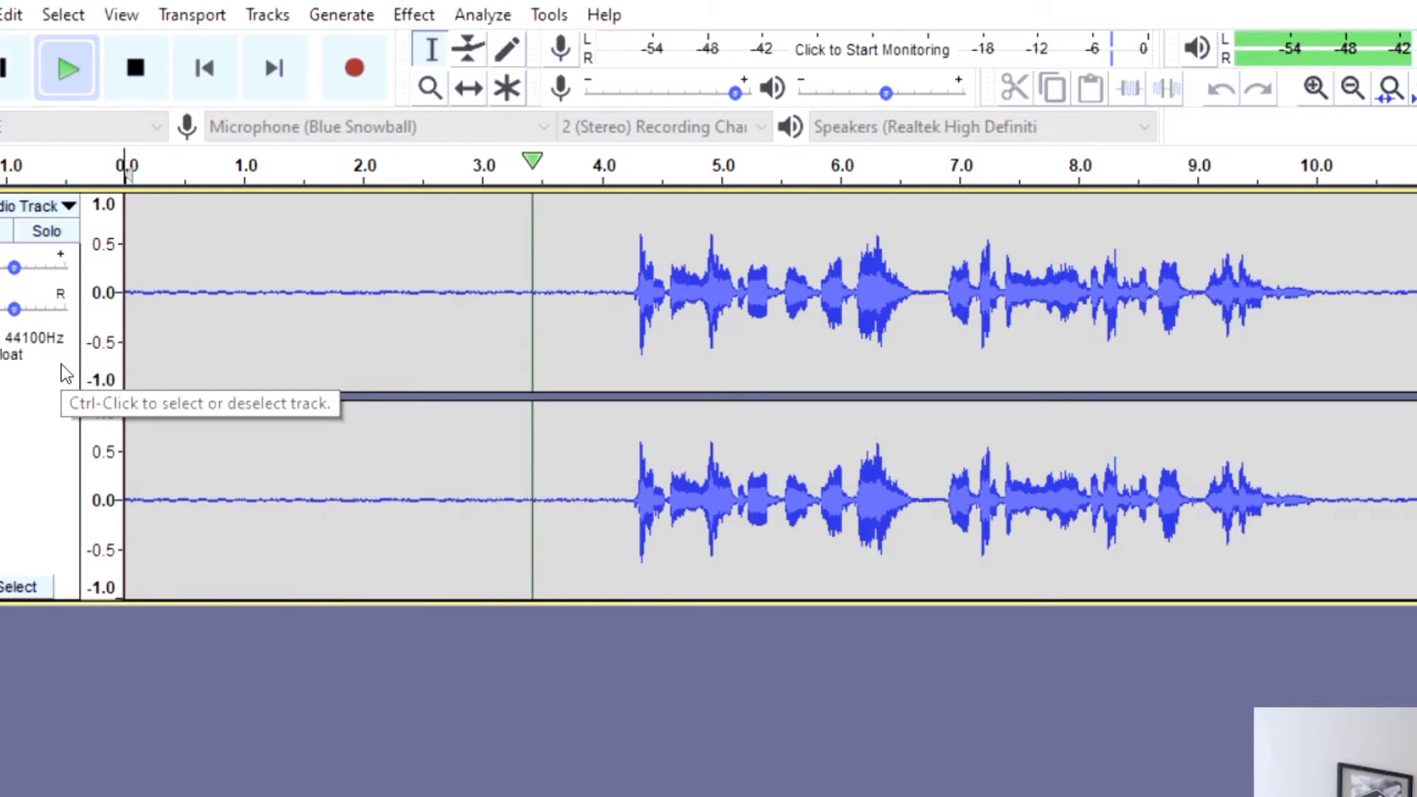
left_click(67, 67)
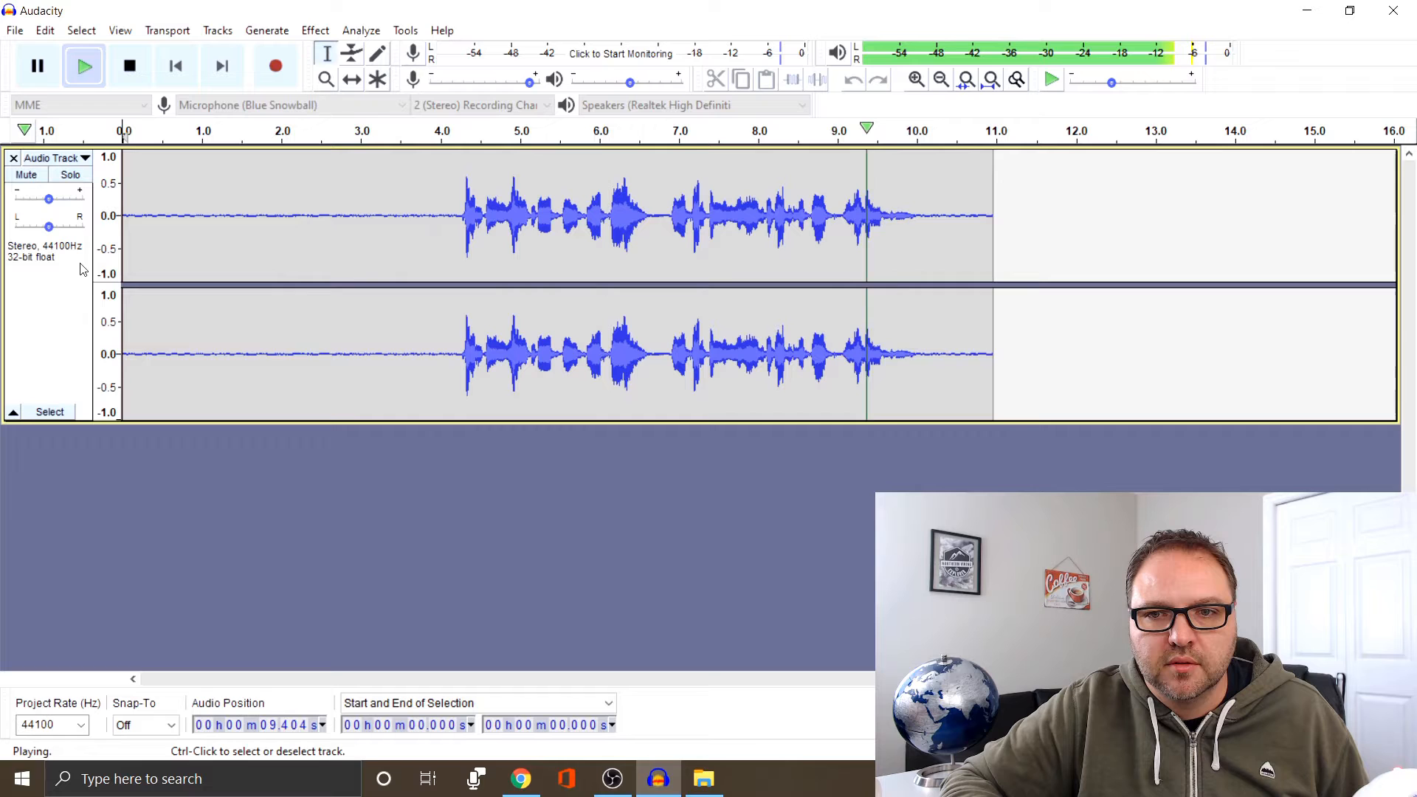
left_click(129, 65)
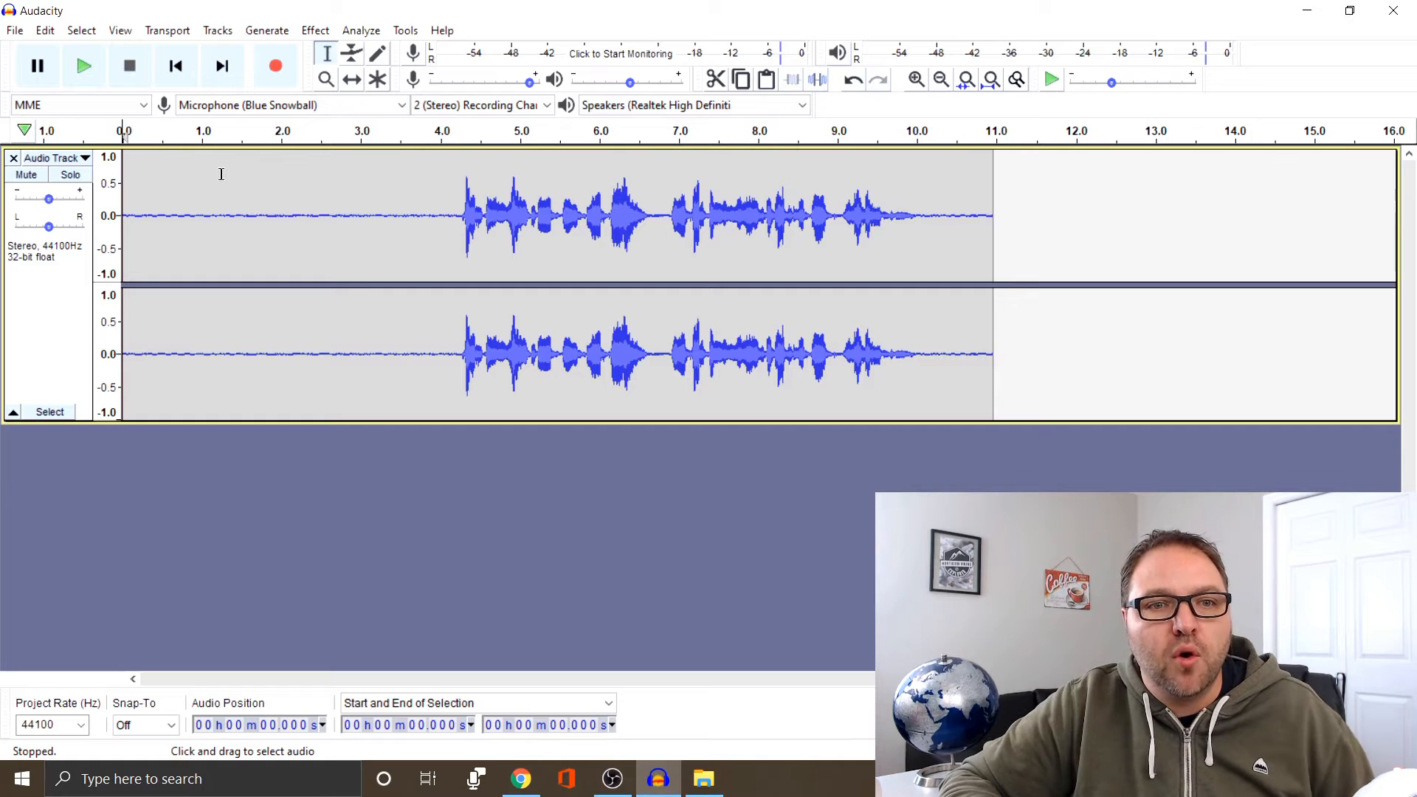
mouse_move(295, 186)
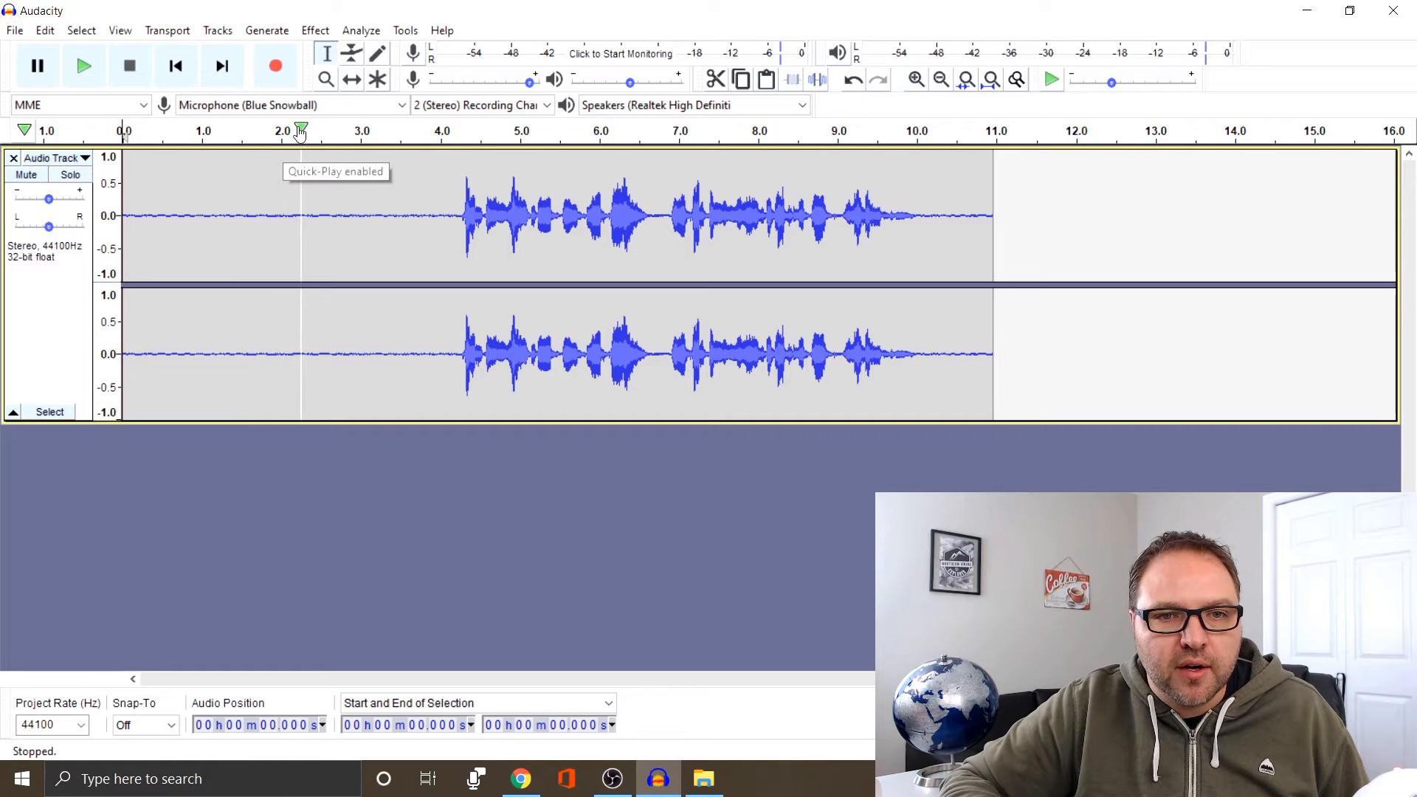
mouse_move(241, 174)
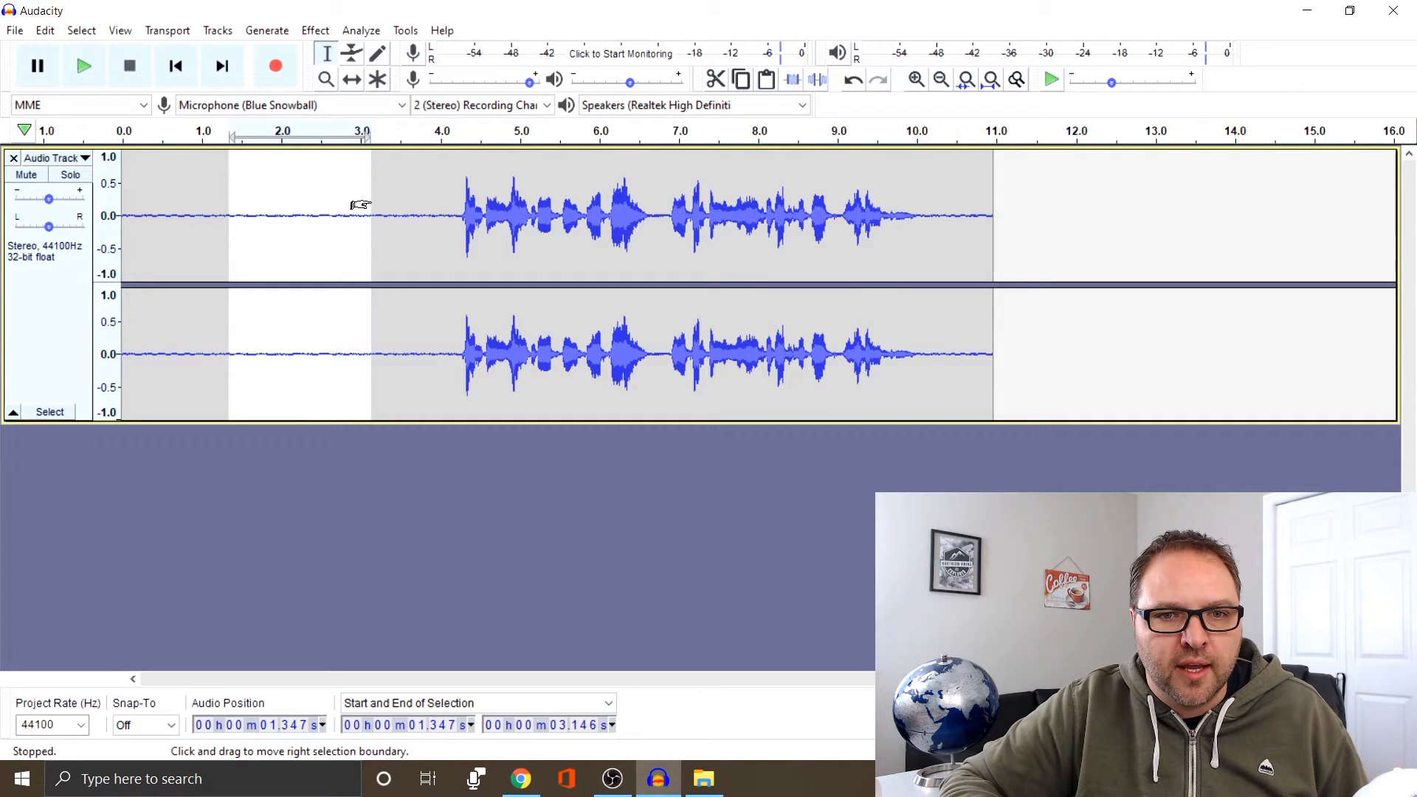
mouse_move(242, 192)
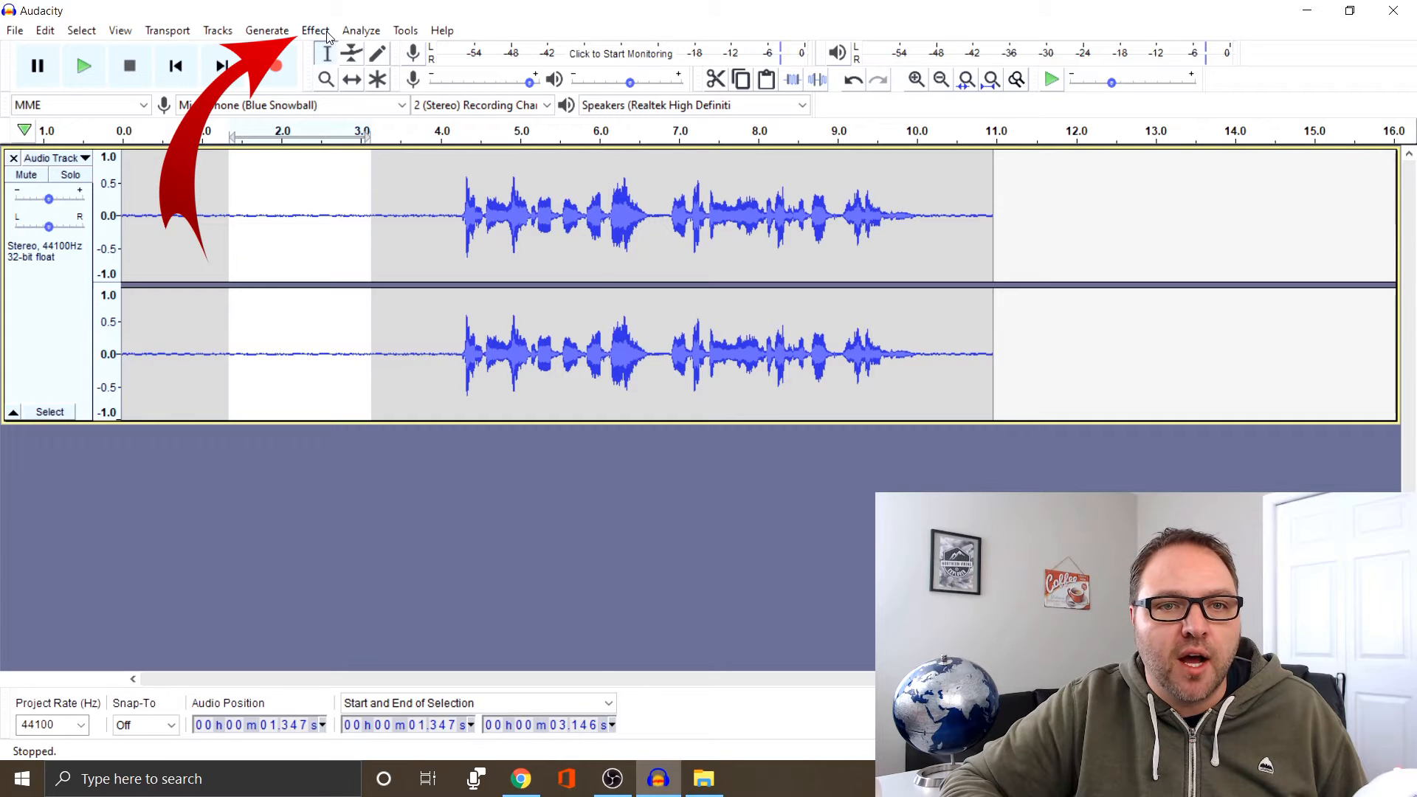
Step: Bring up the Effect menu with the pre-speech quiet stretch (about 1.3–3.1 s) selected
left_click(315, 30)
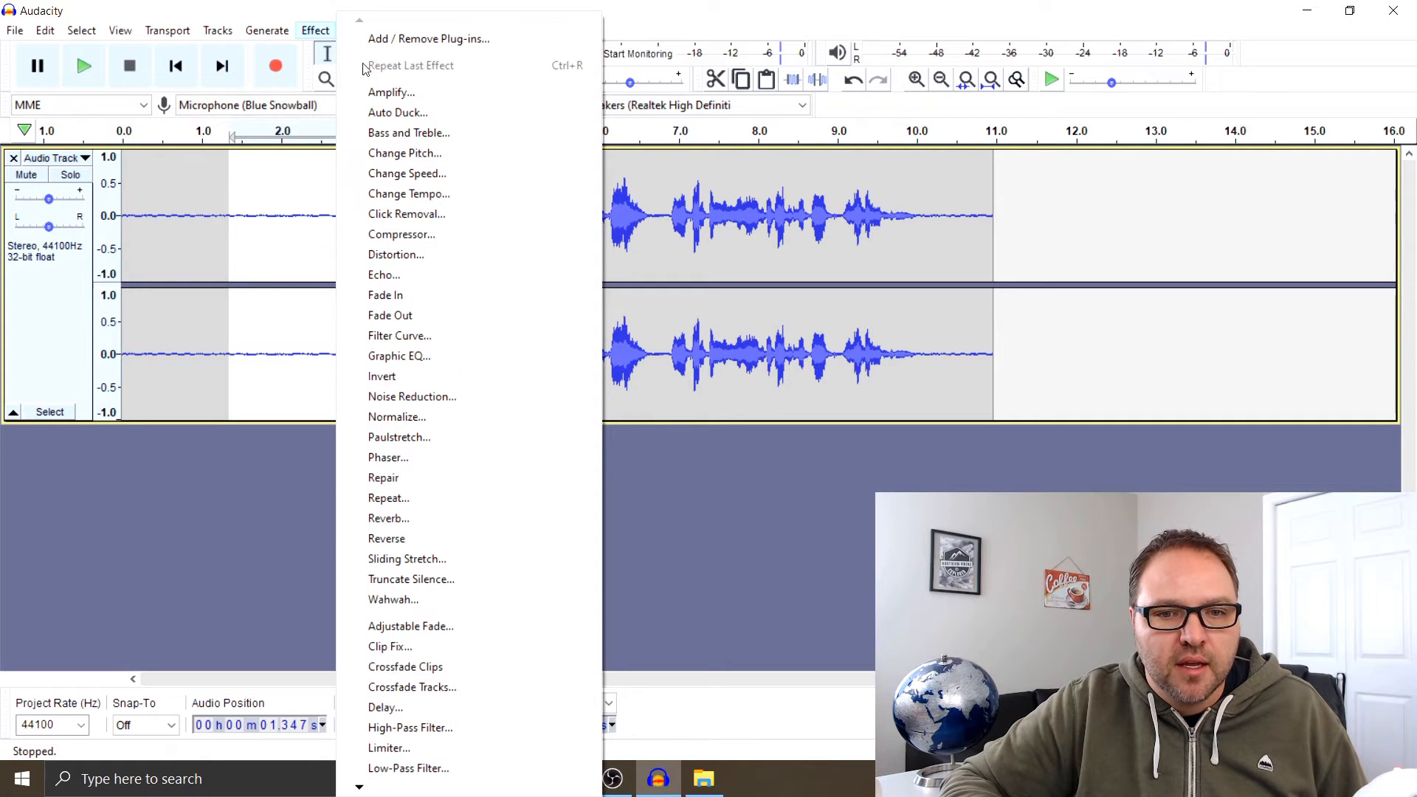
mouse_move(412, 396)
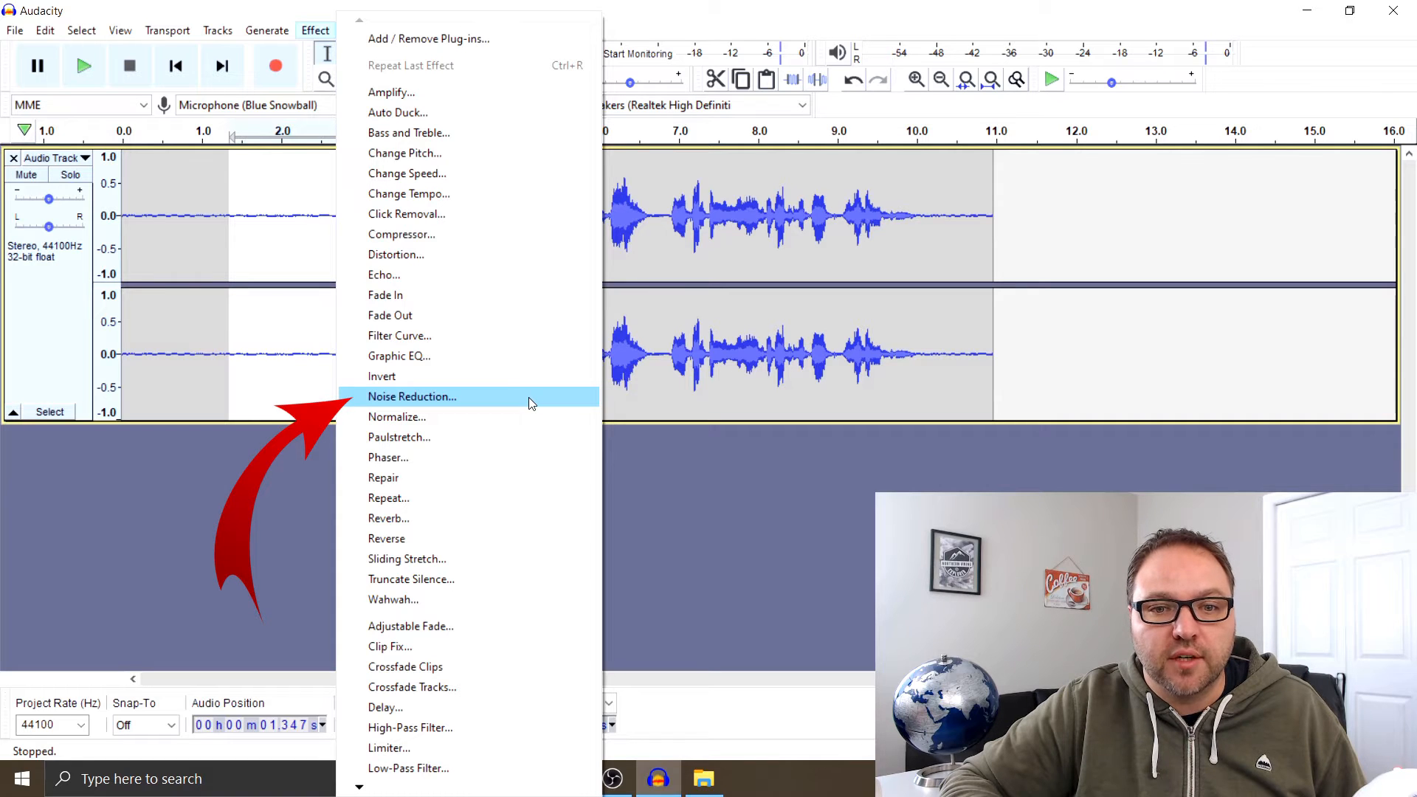
Step: Capture the fan noise from the selected silence as the Noise Reduction noise profile
left_click(411, 397)
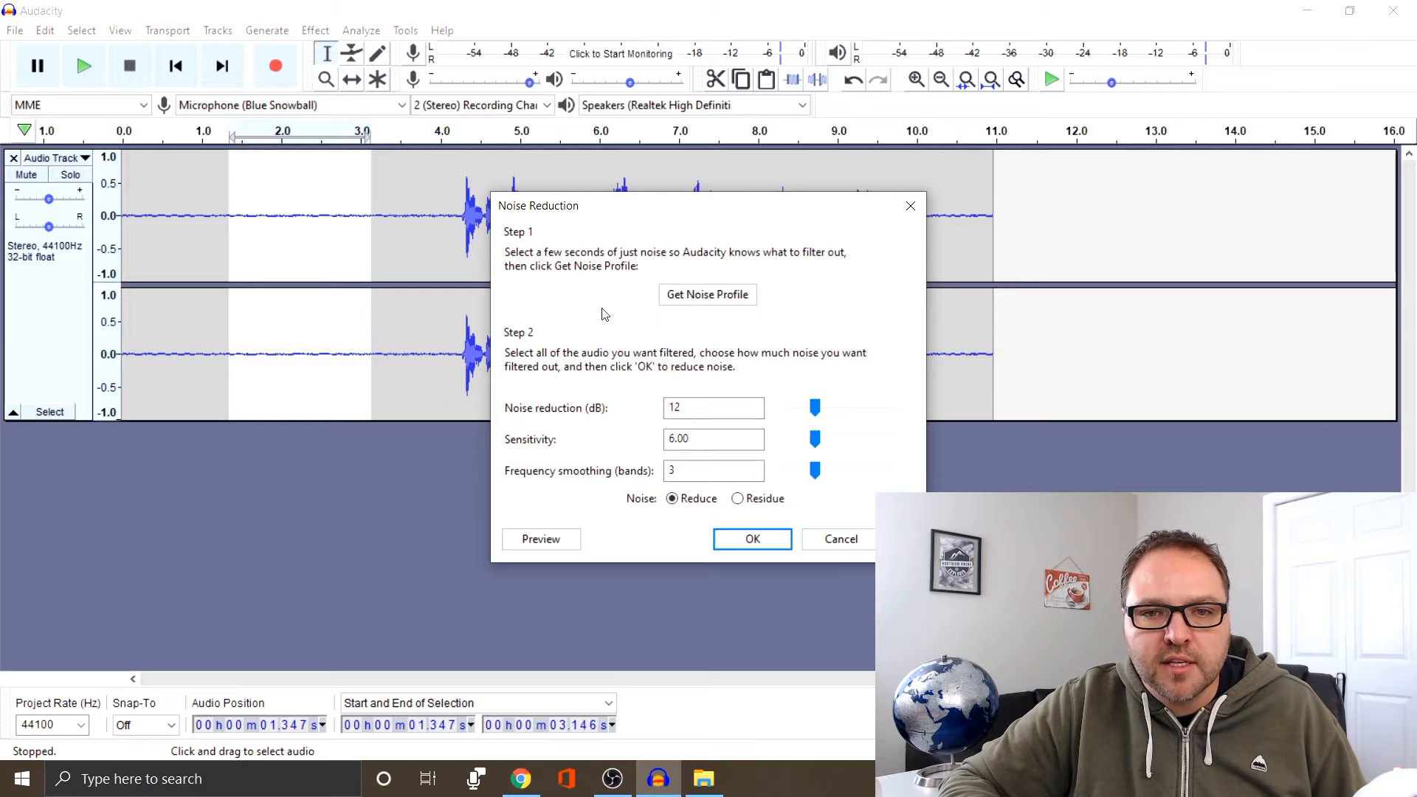
mouse_move(678, 272)
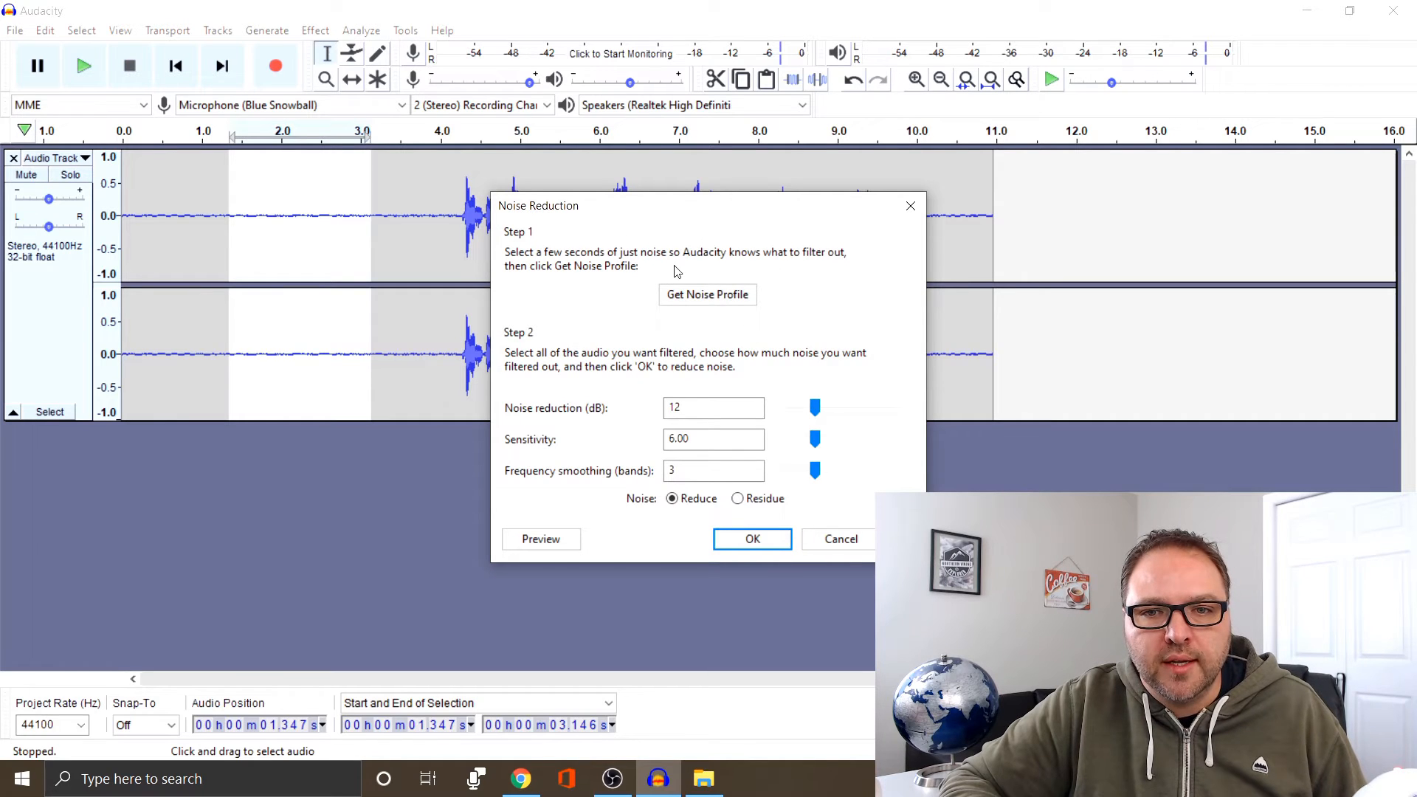
mouse_move(608, 452)
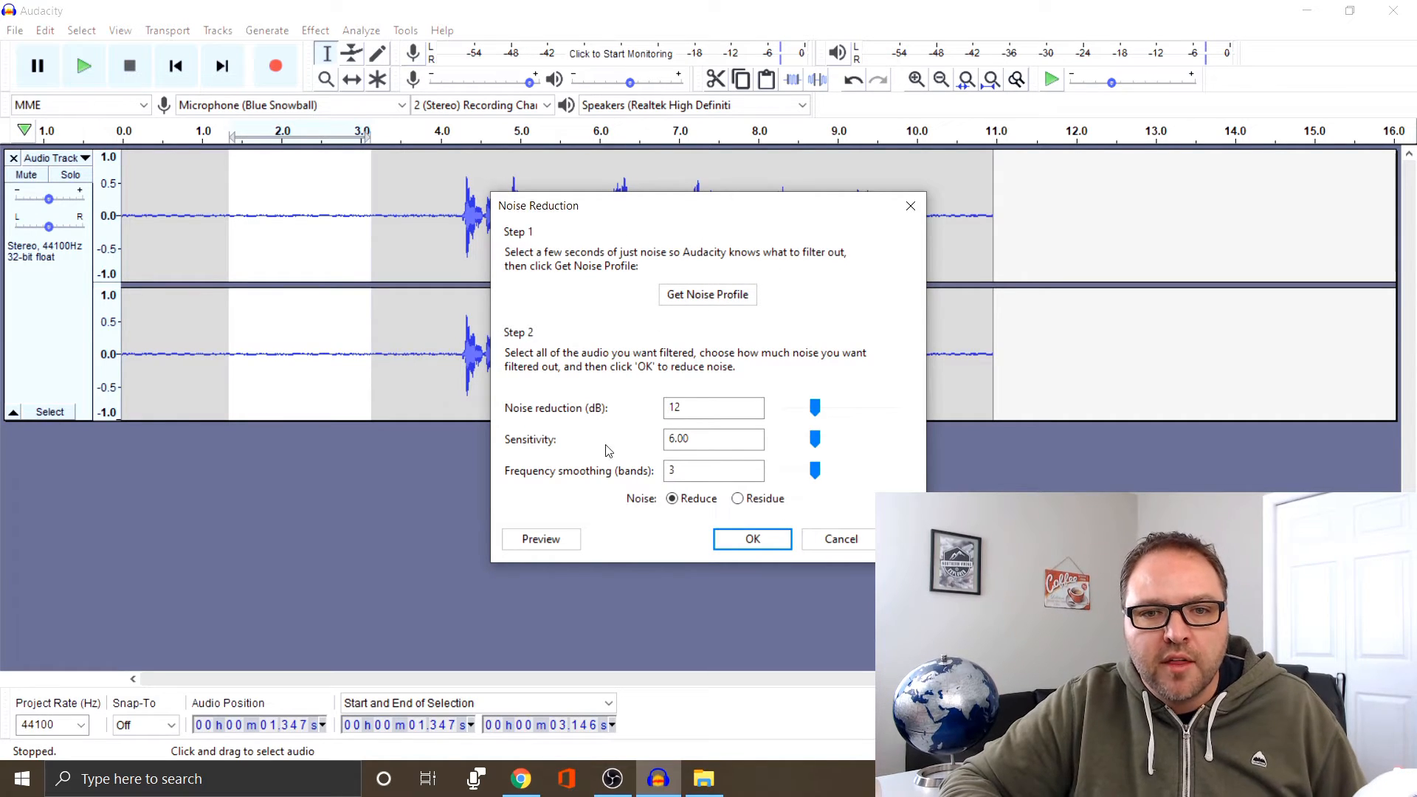
mouse_move(630, 418)
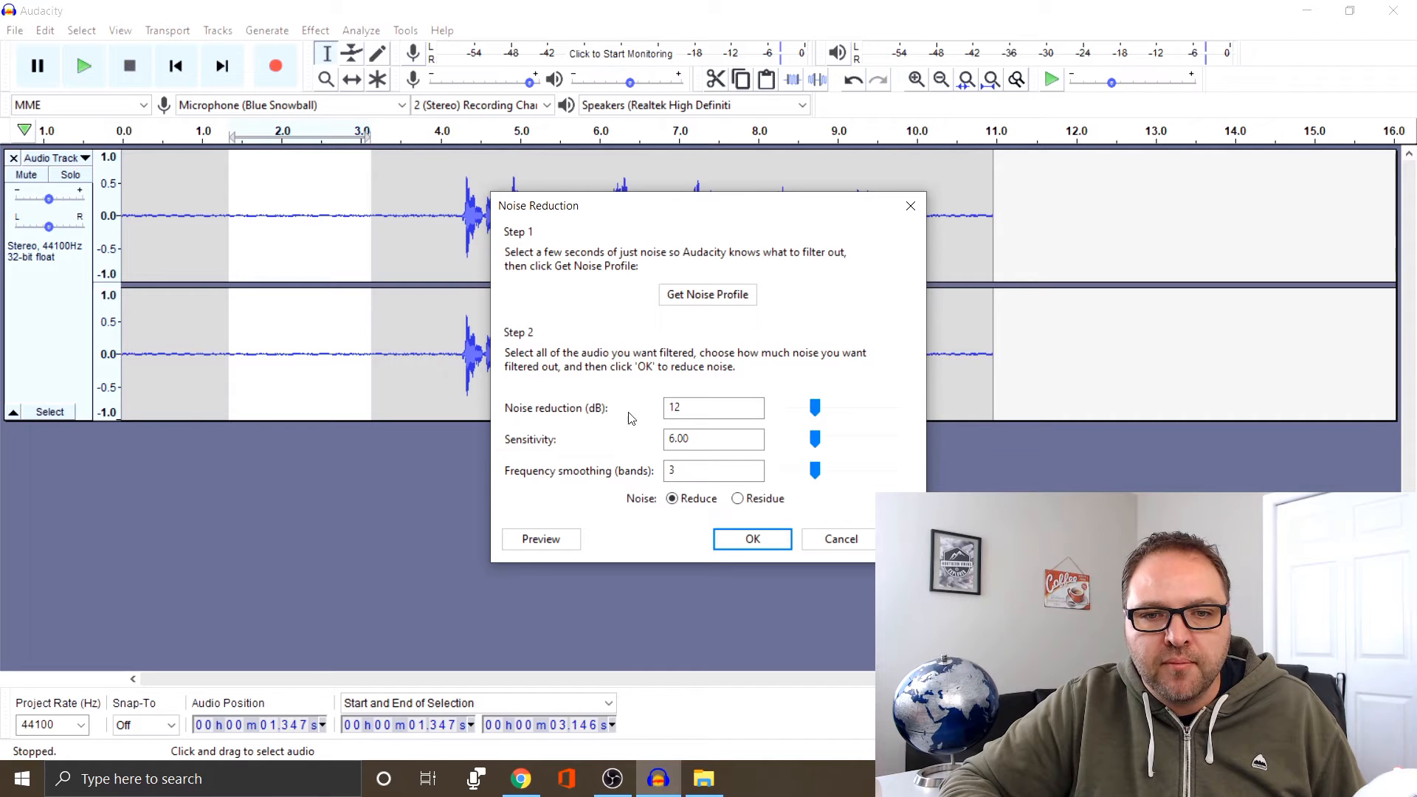
mouse_move(713, 489)
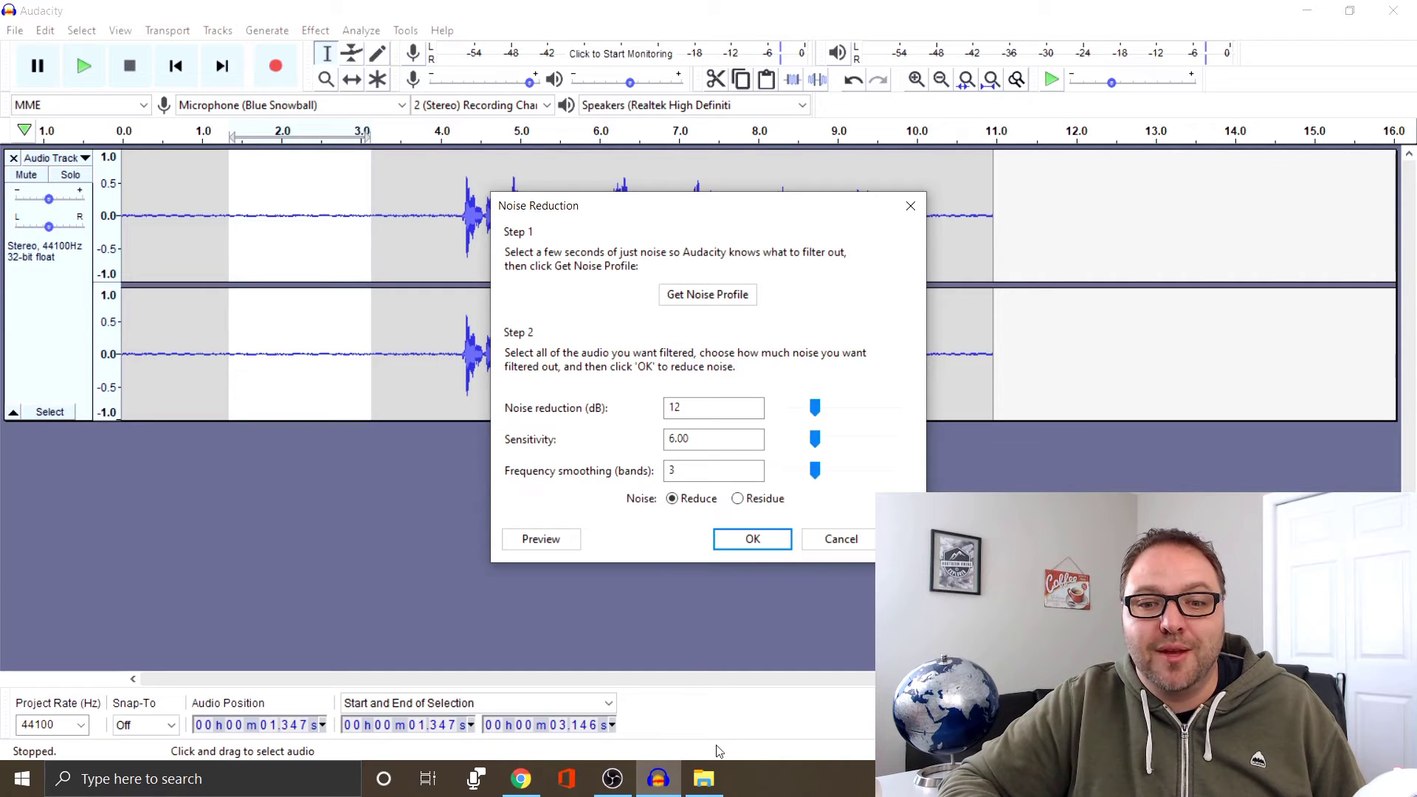
left_click(519, 778)
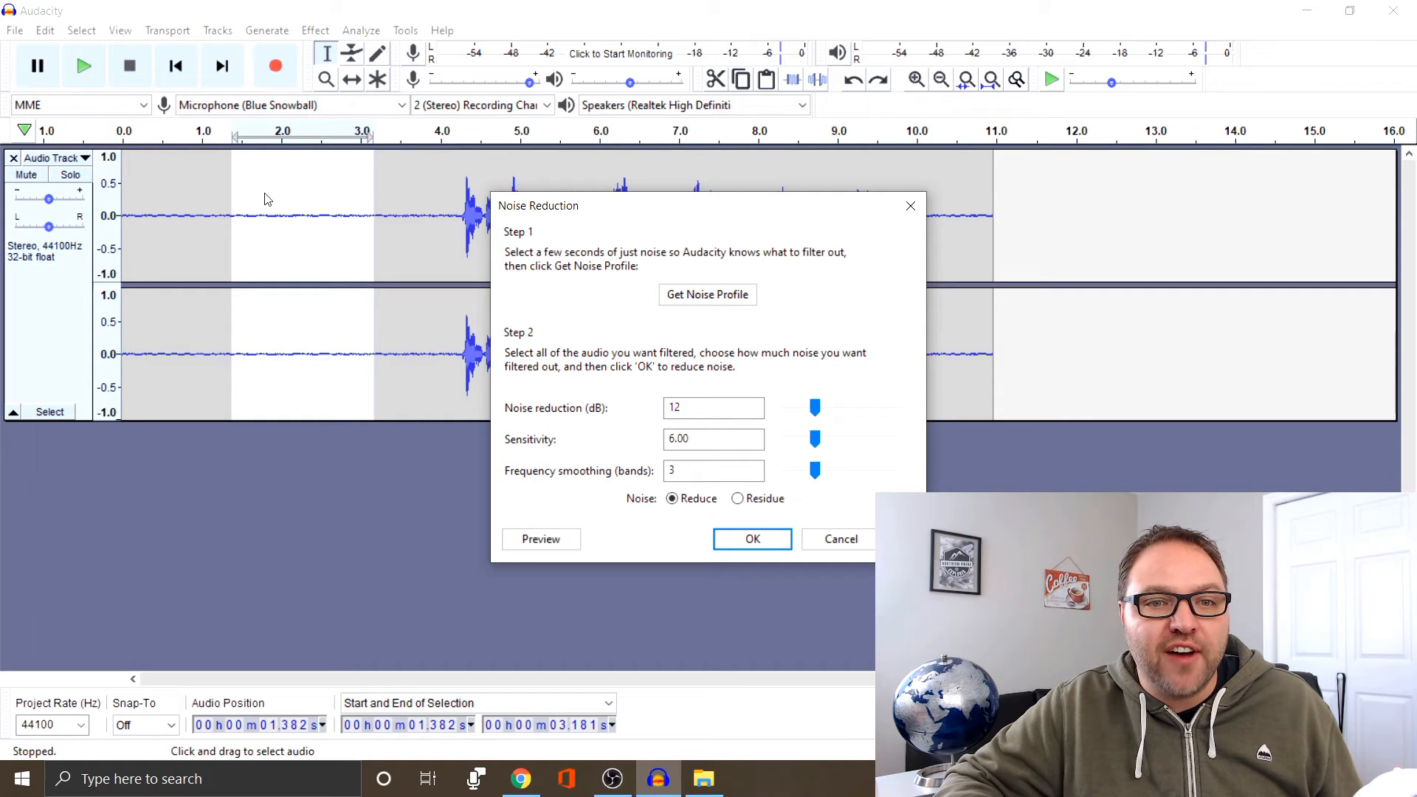
mouse_move(785, 288)
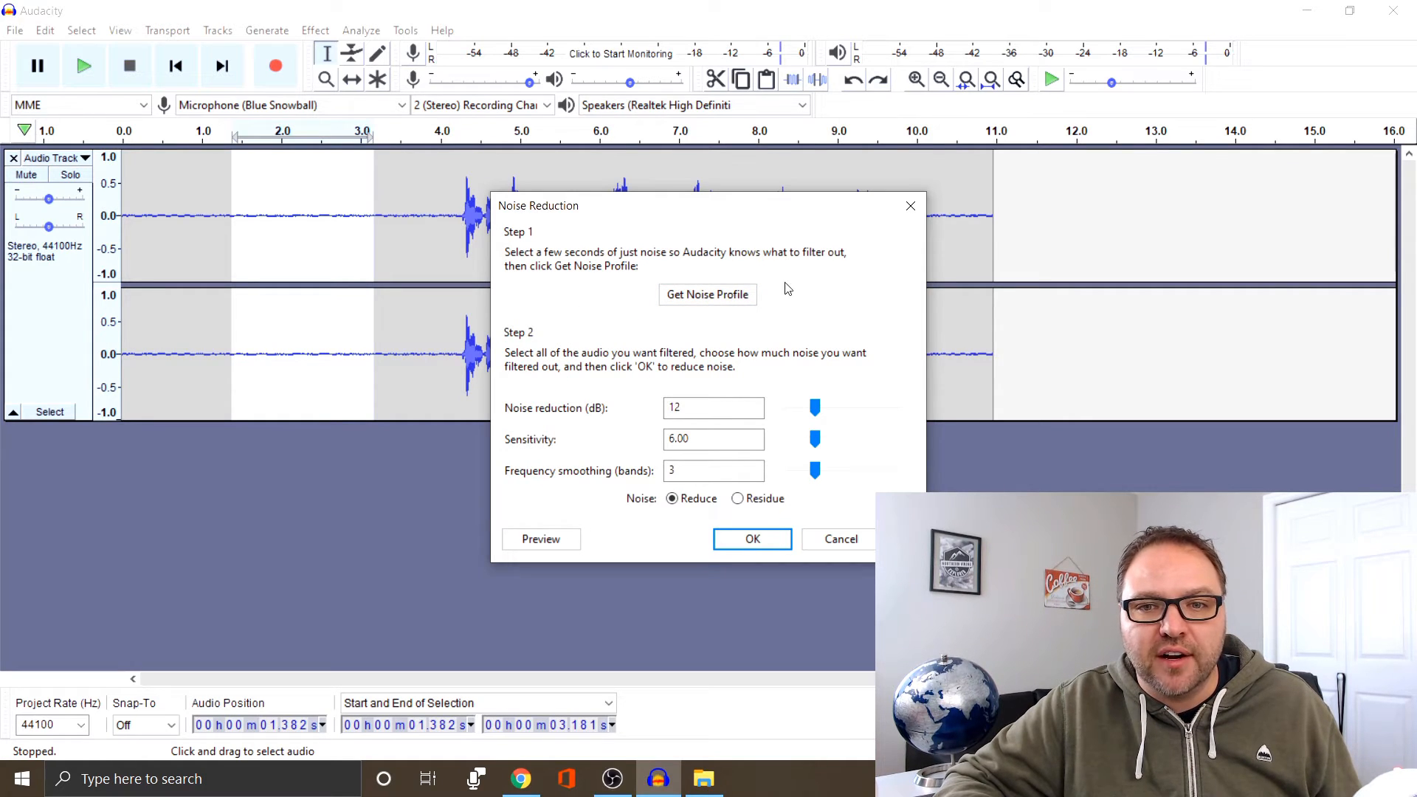
left_click(752, 539)
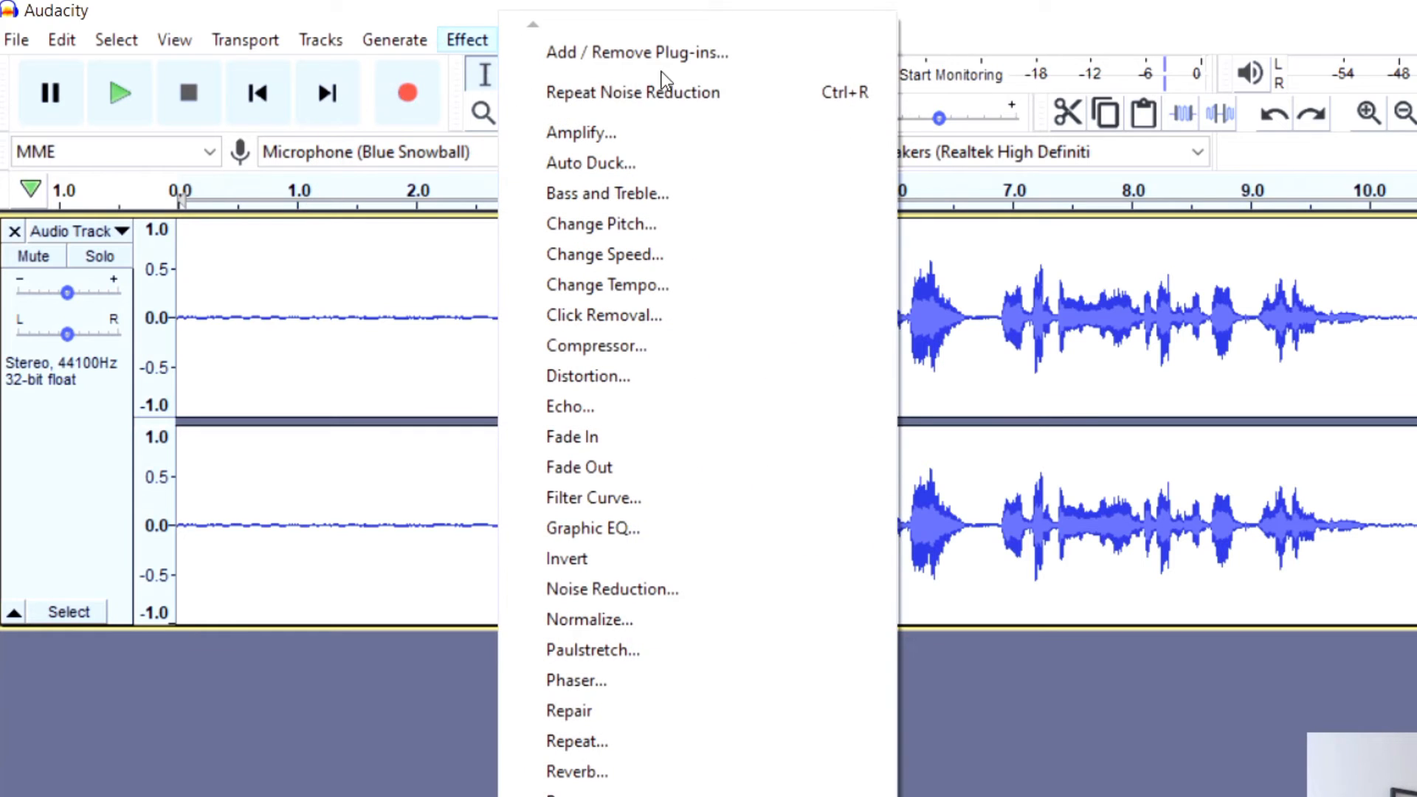
mouse_move(768, 91)
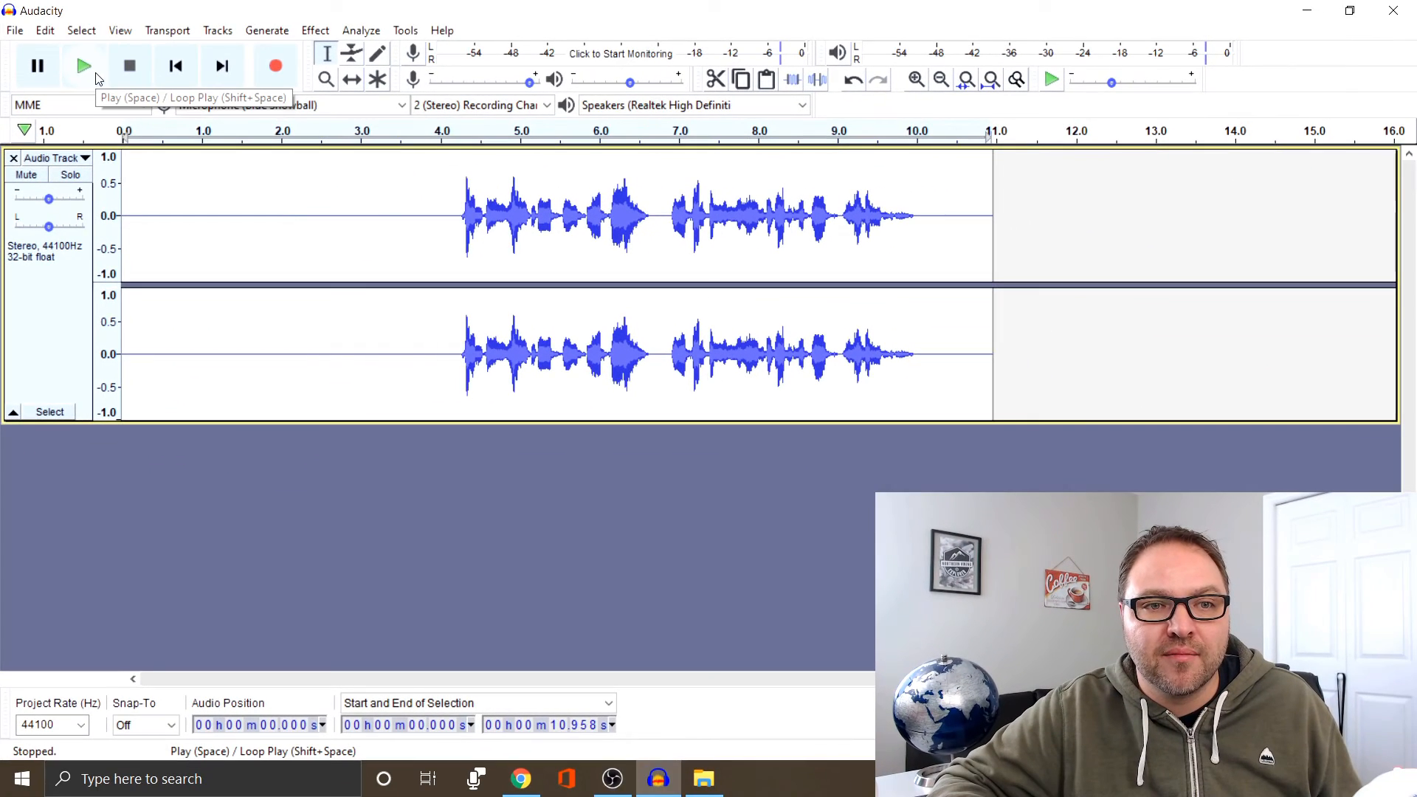
left_click(83, 65)
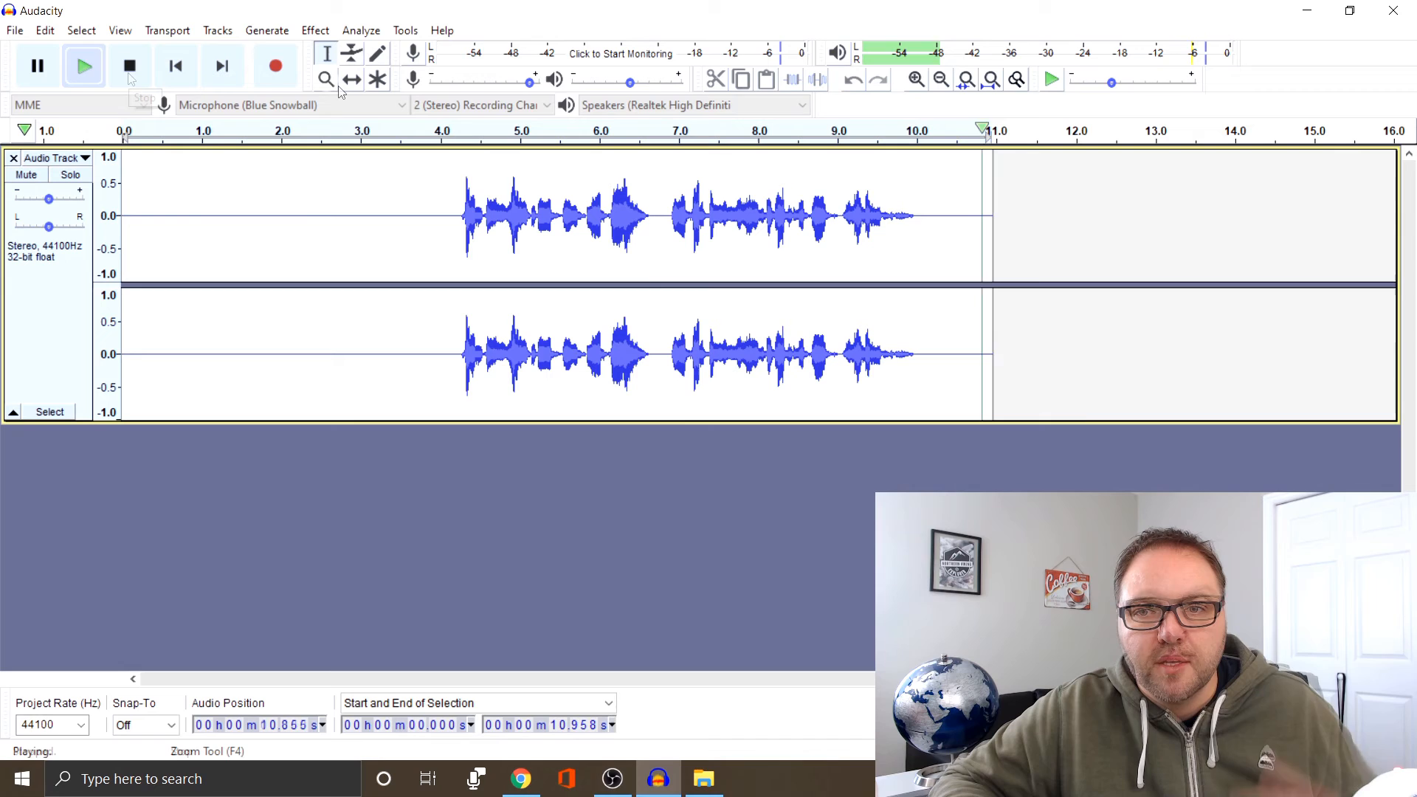
left_click(130, 65)
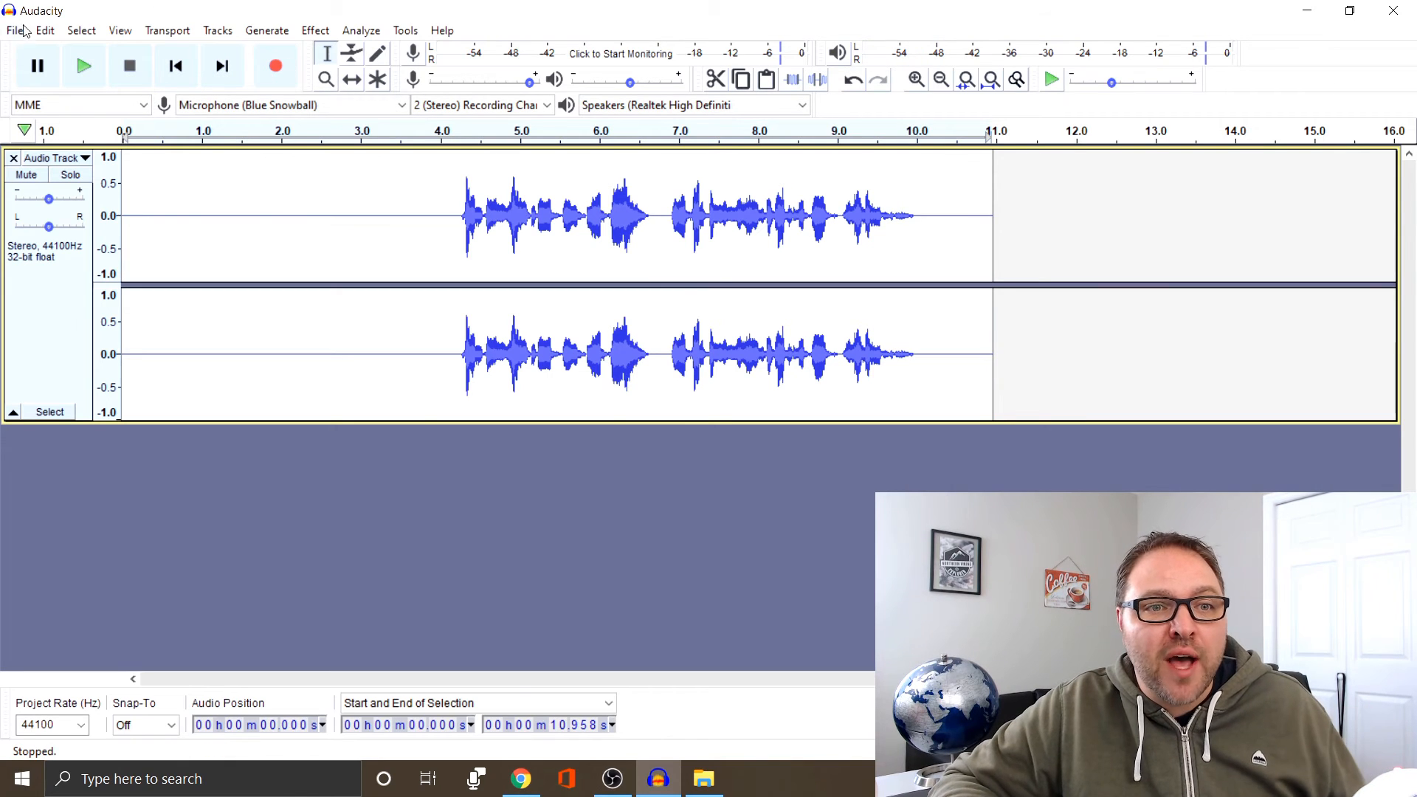
Step: Undo the Noise Reduction to restore the hiss and play back the original noisy track
left_click(44, 29)
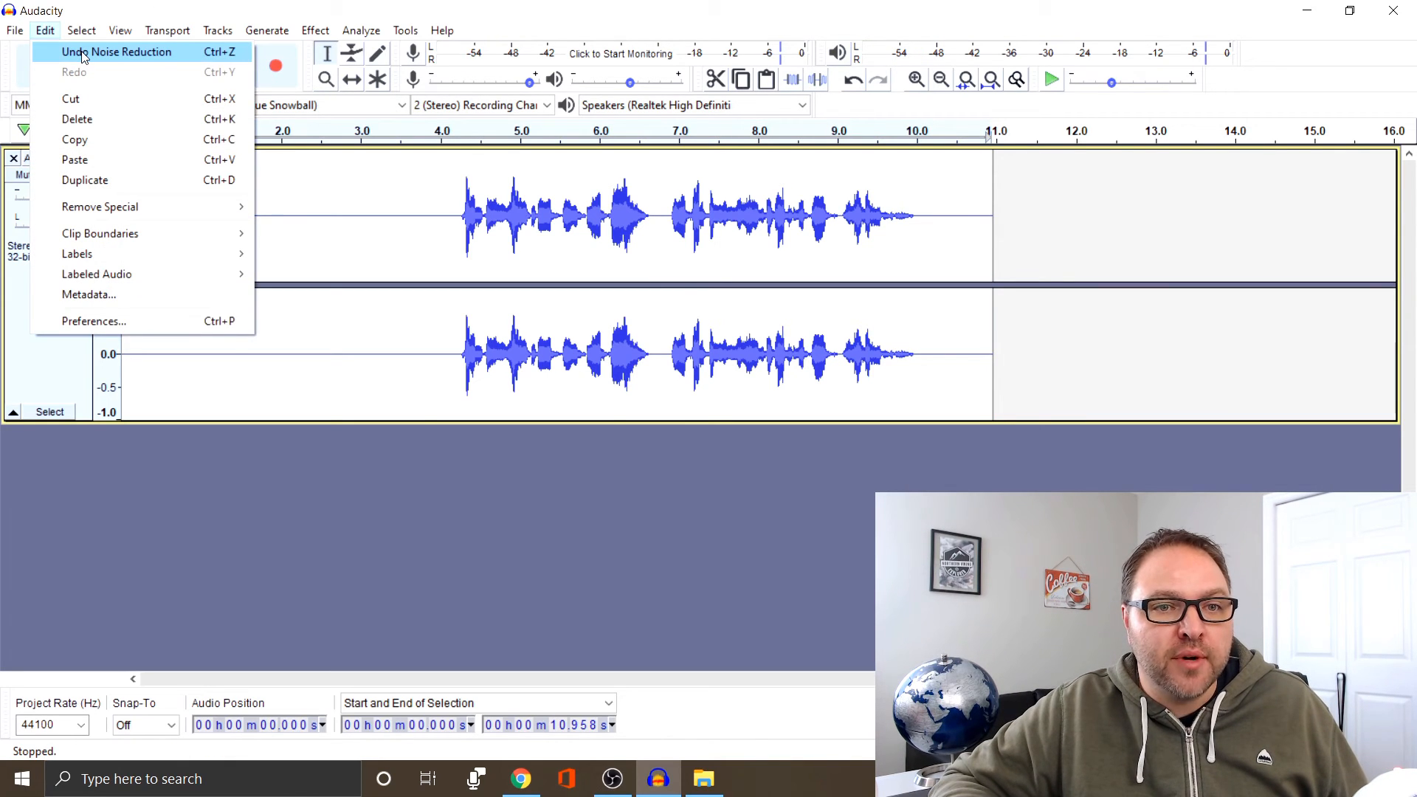
left_click(115, 51)
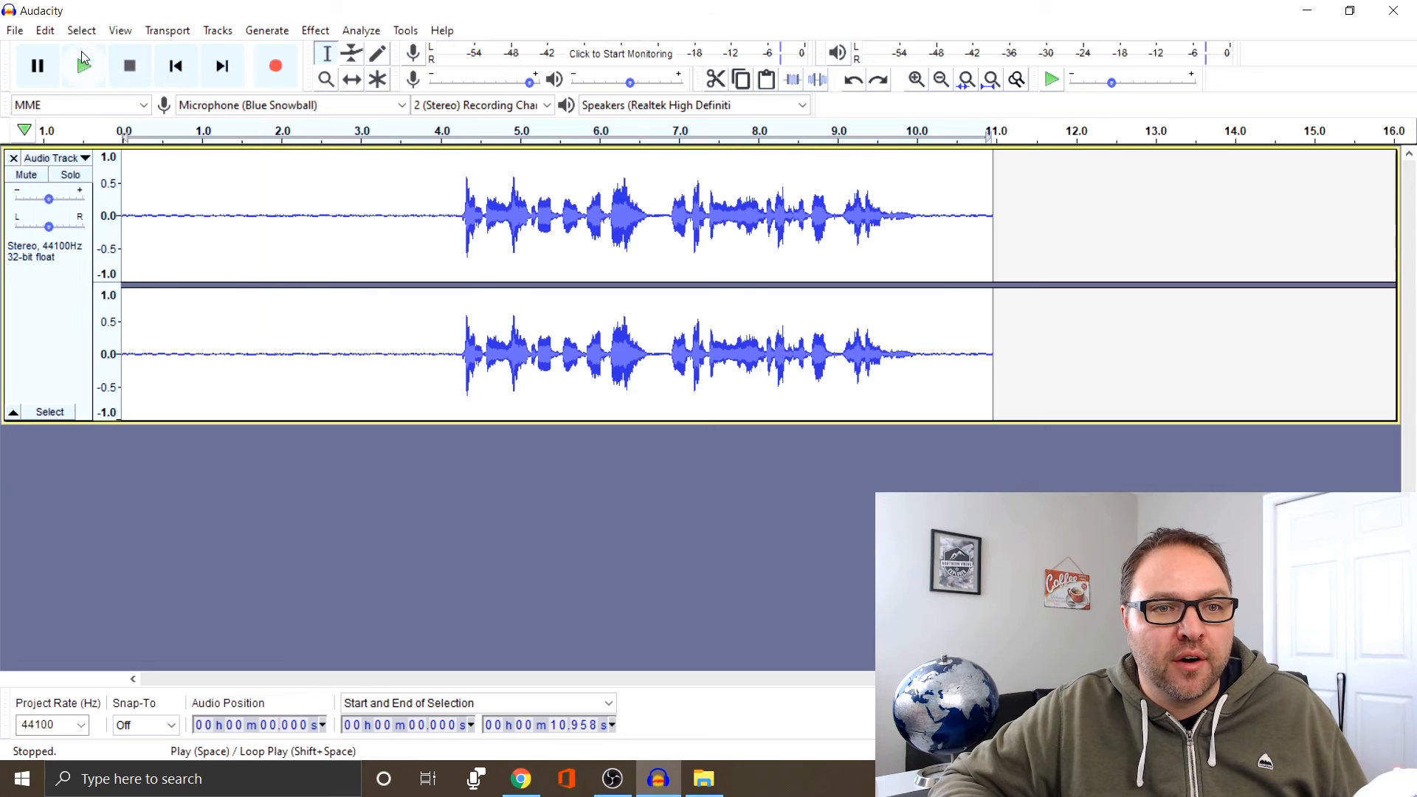
left_click(83, 65)
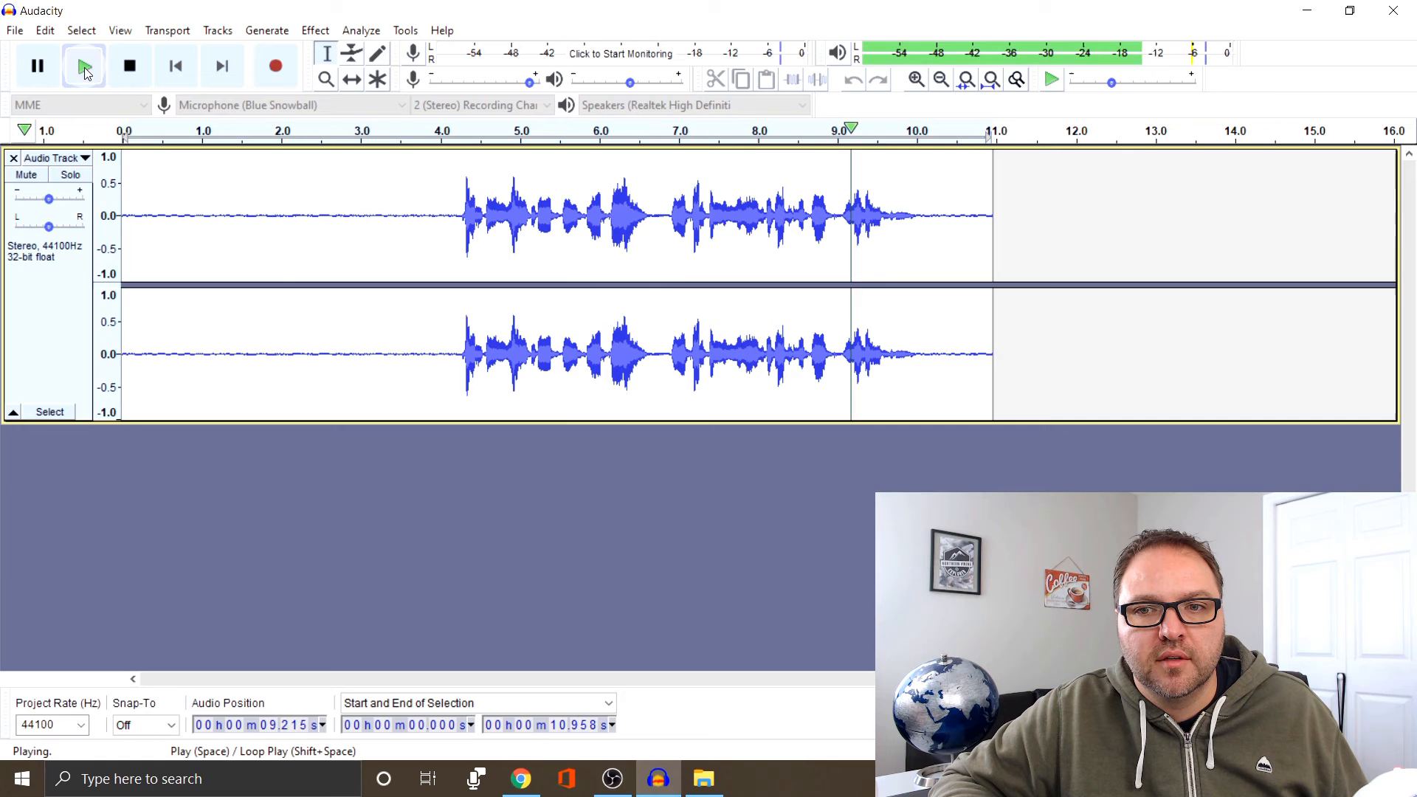
left_click(130, 65)
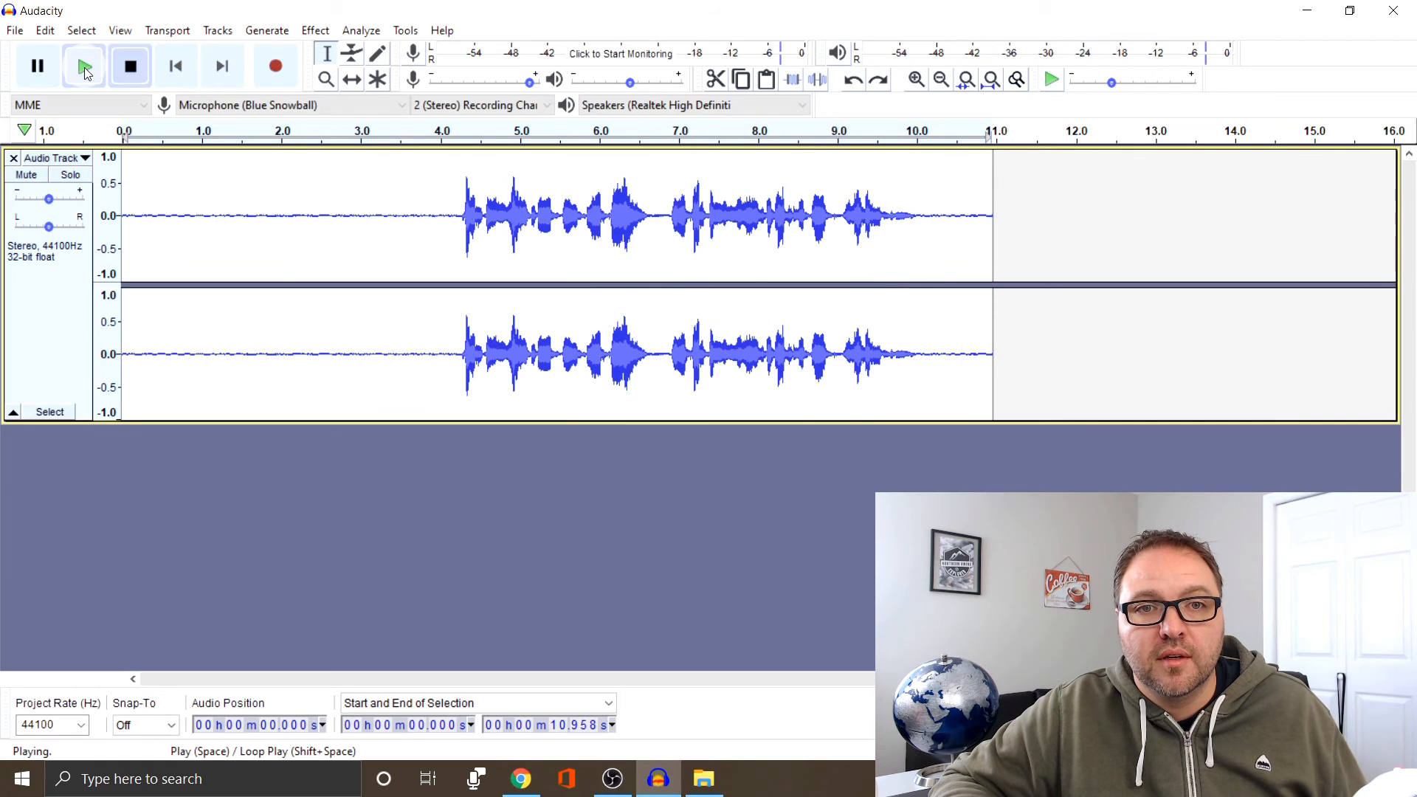
left_click(130, 65)
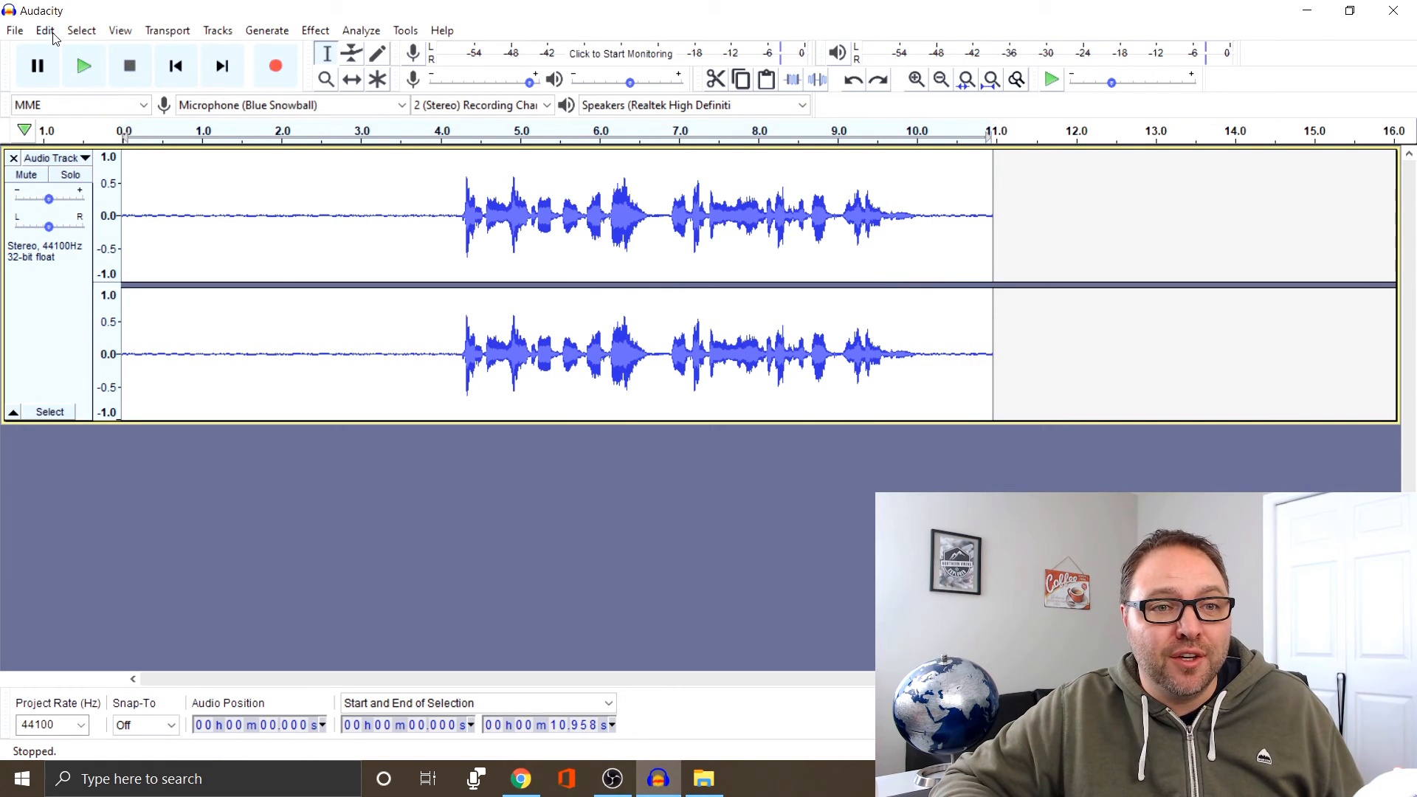
Step: Redo the Noise Reduction so the silent stretches around the speech are flat again
left_click(45, 29)
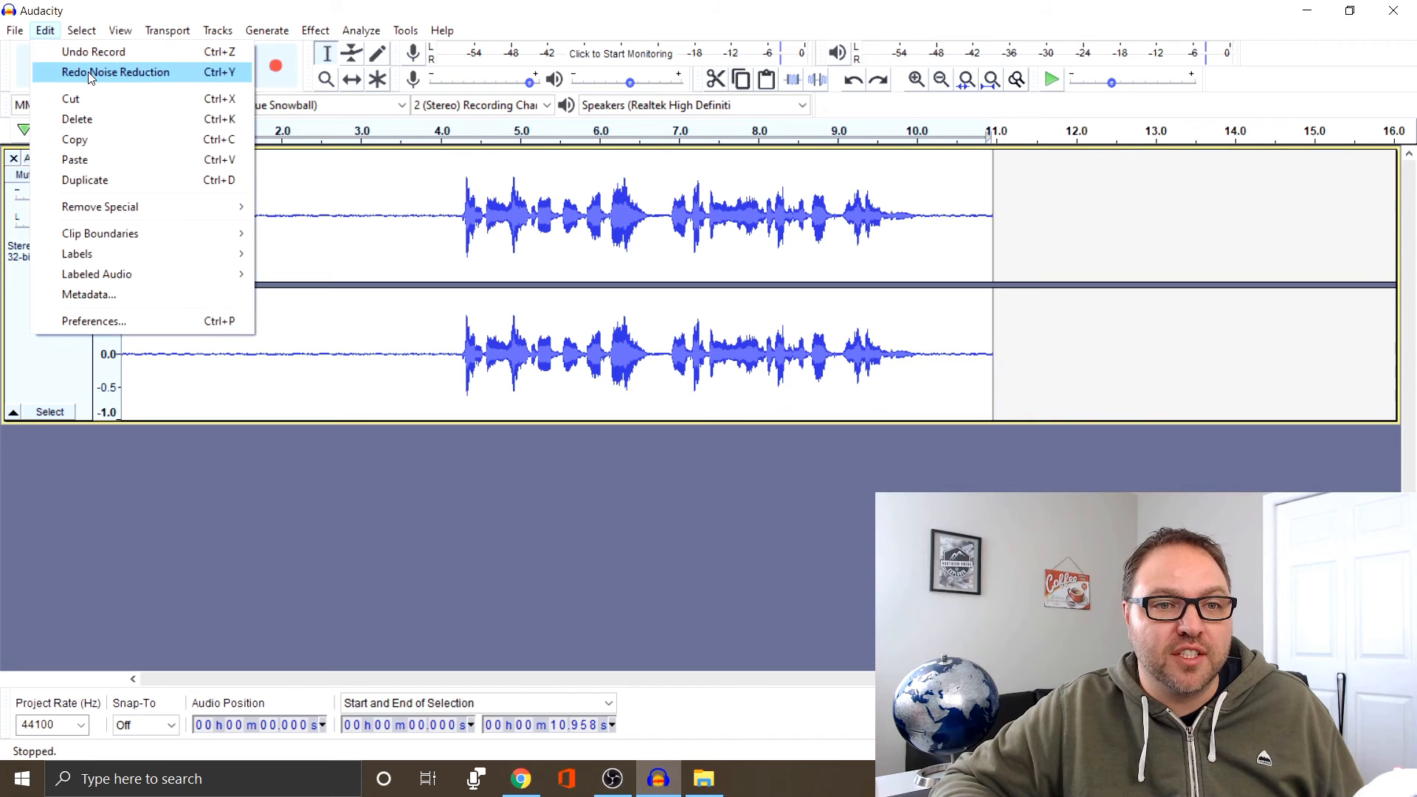
left_click(83, 65)
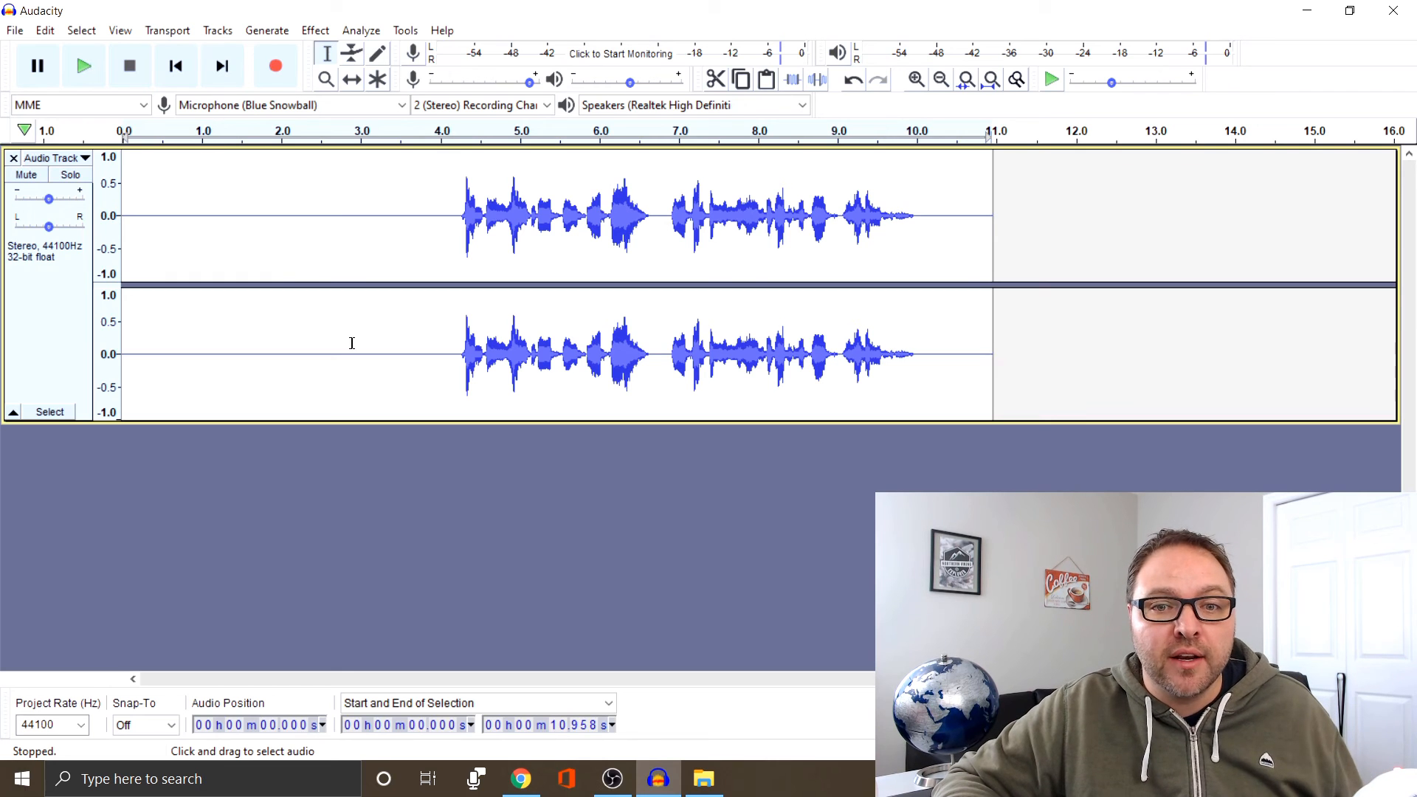
mouse_move(417, 296)
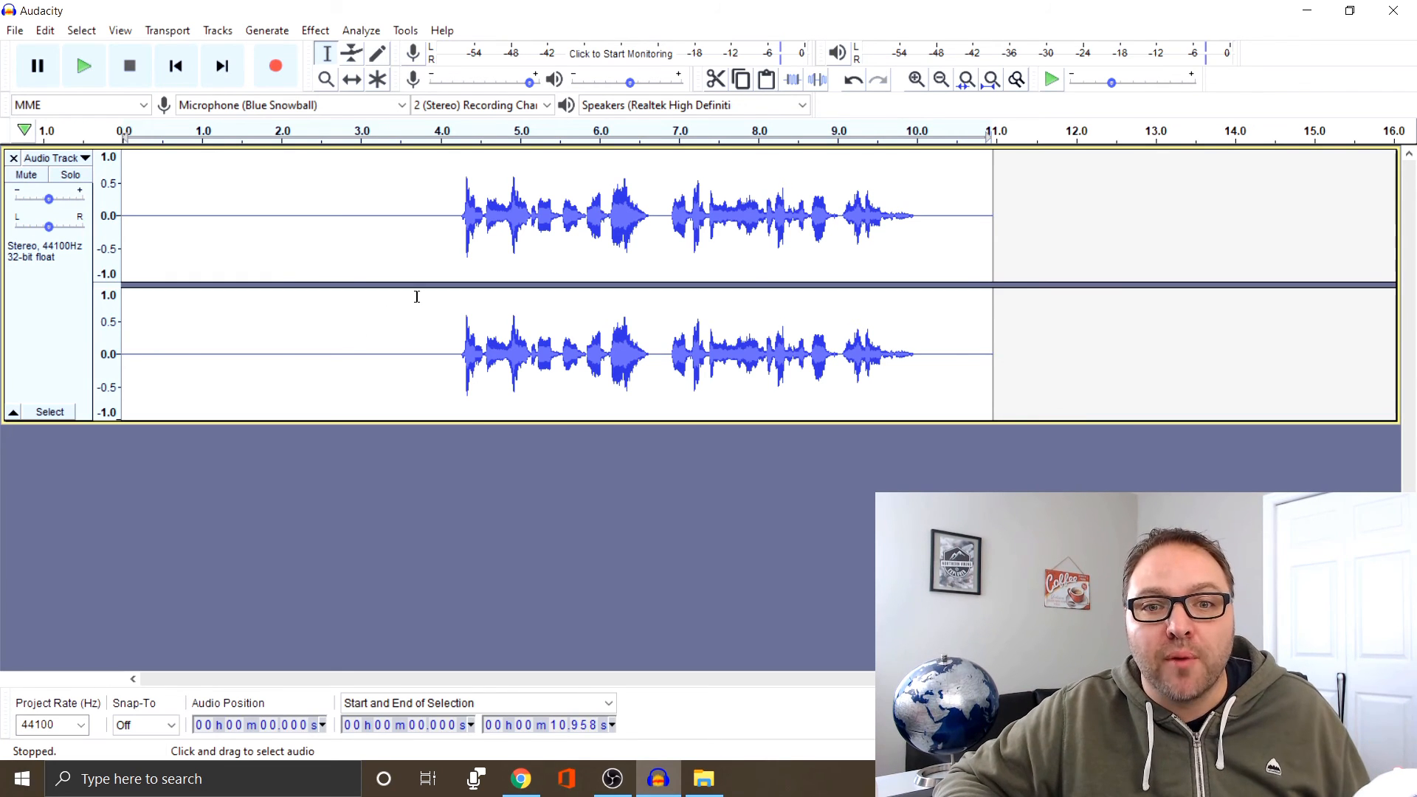